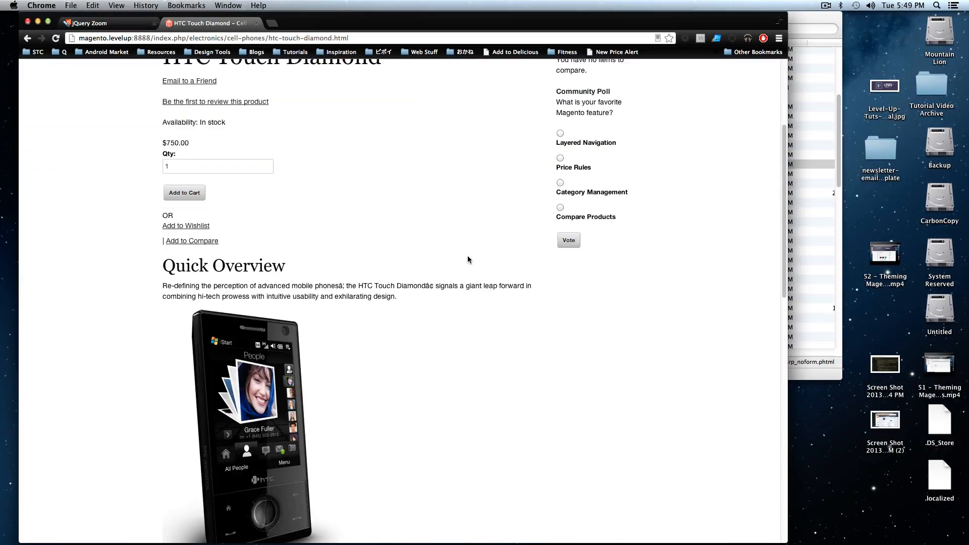
{"action": "mouse_move", "coordinate": [296, 414]}
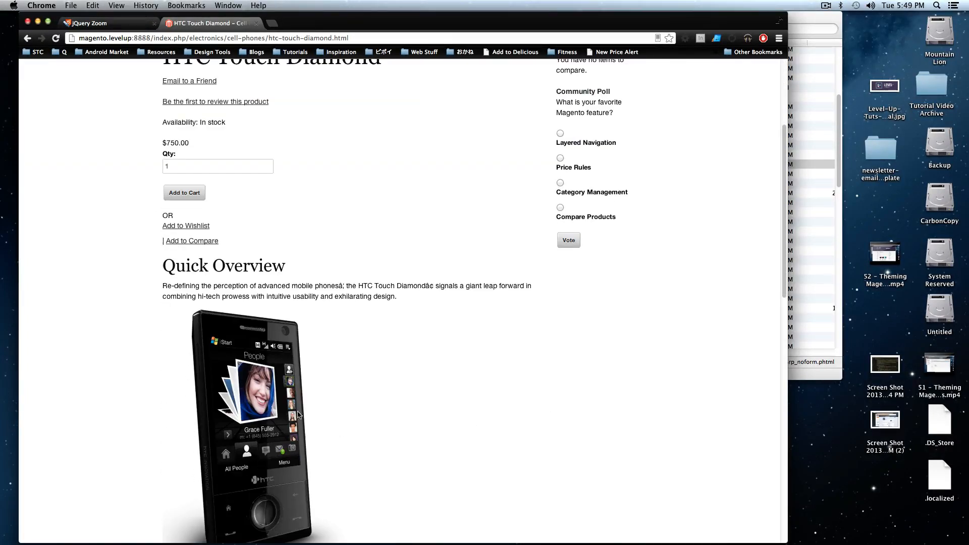
- Switch from the product page to the jQuery Zoom plugin page and review its demo and instructions
{"action": "scroll", "scroll_direction": "down", "scroll_amount": 3}
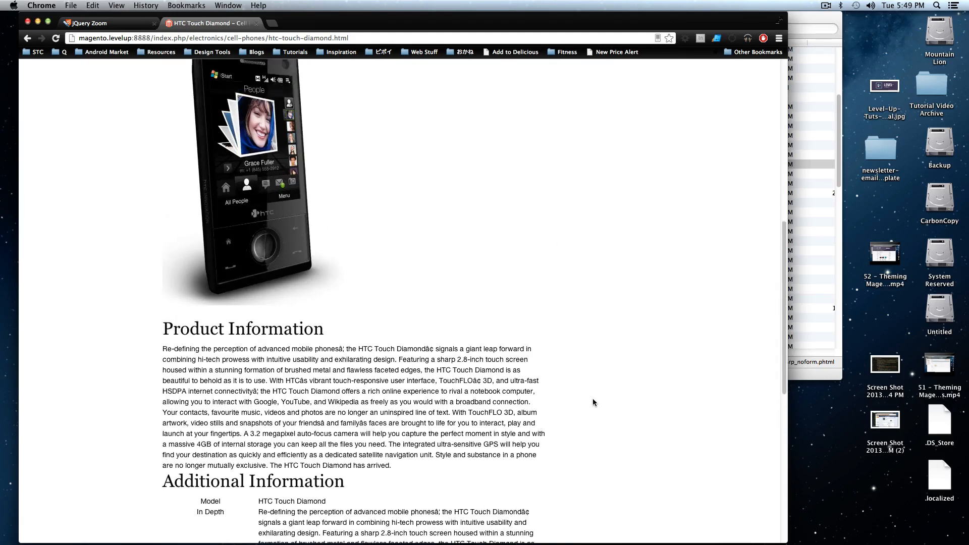
{"action": "left_click", "coordinate": [105, 23]}
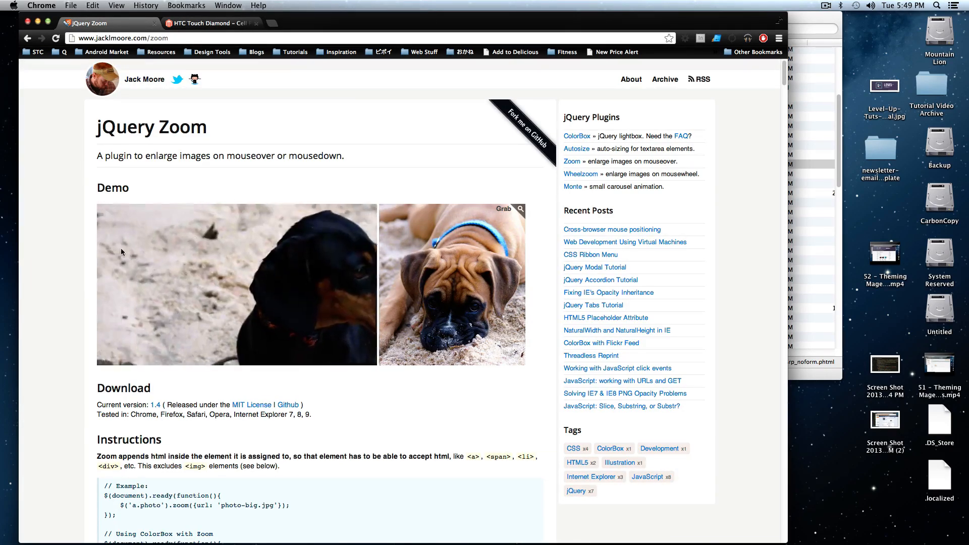
{"action": "mouse_move", "coordinate": [235, 285]}
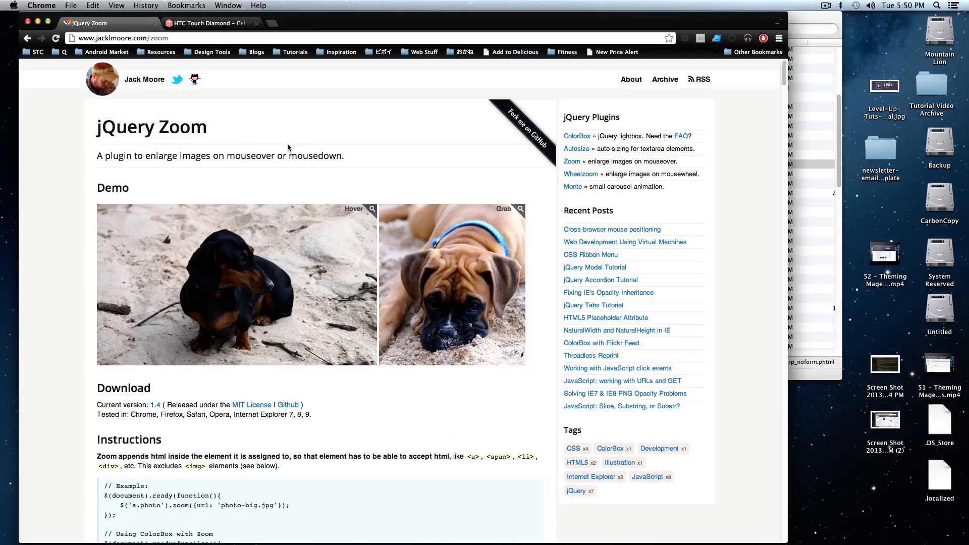
{"action": "scroll", "scroll_direction": "down", "scroll_amount": 3}
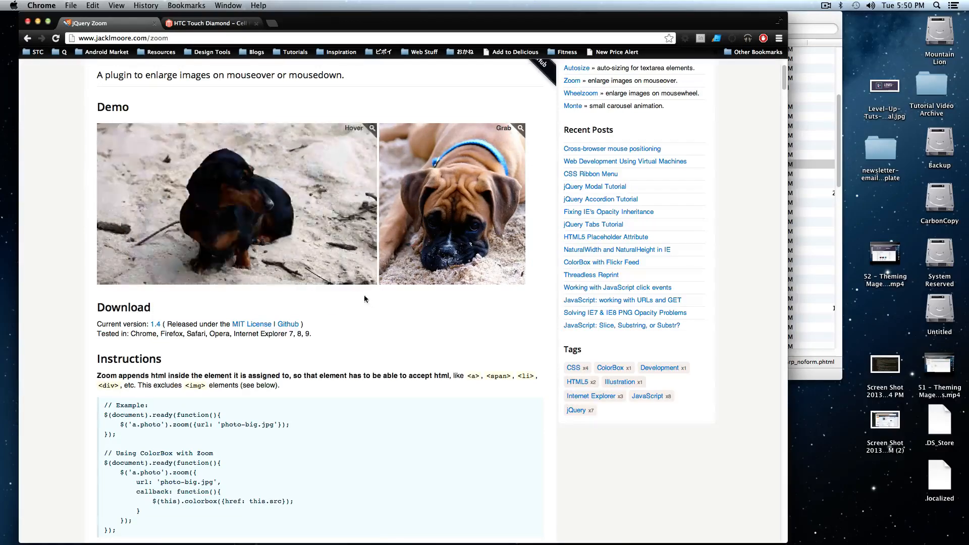
{"action": "scroll", "scroll_direction": "down", "scroll_amount": 3}
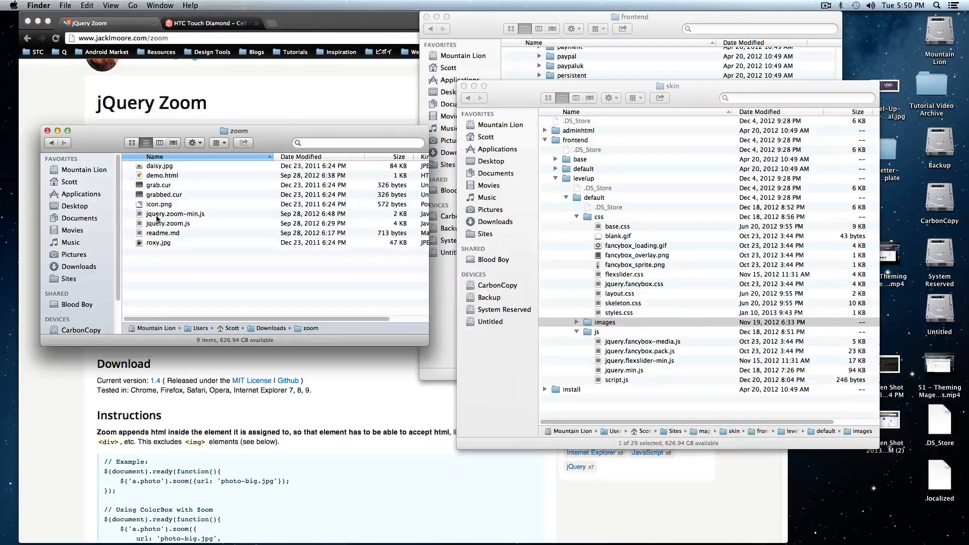
- Move jquery.zoom-min.js into the theme's js folder and icon.png into its css folder
{"action": "left_click", "coordinate": [175, 213]}
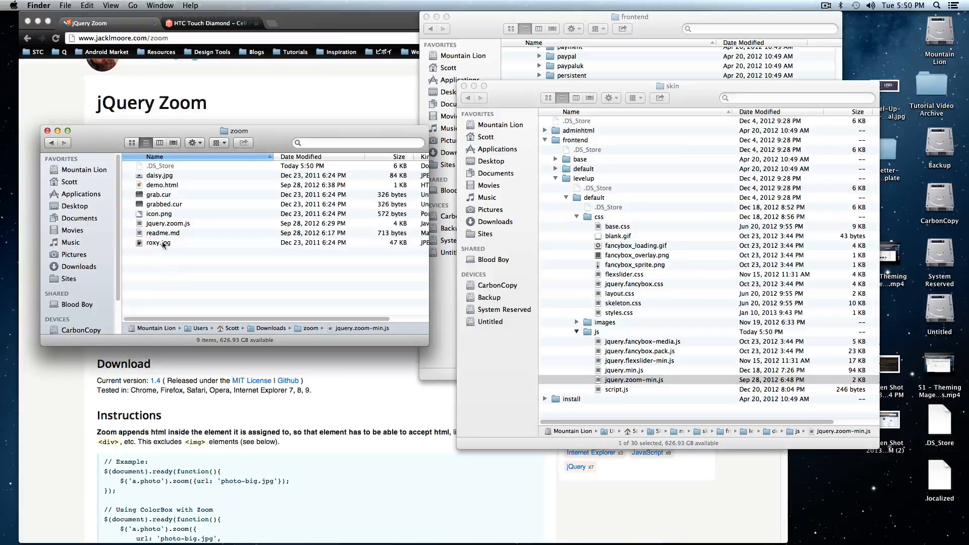
{"action": "left_click", "coordinate": [161, 213]}
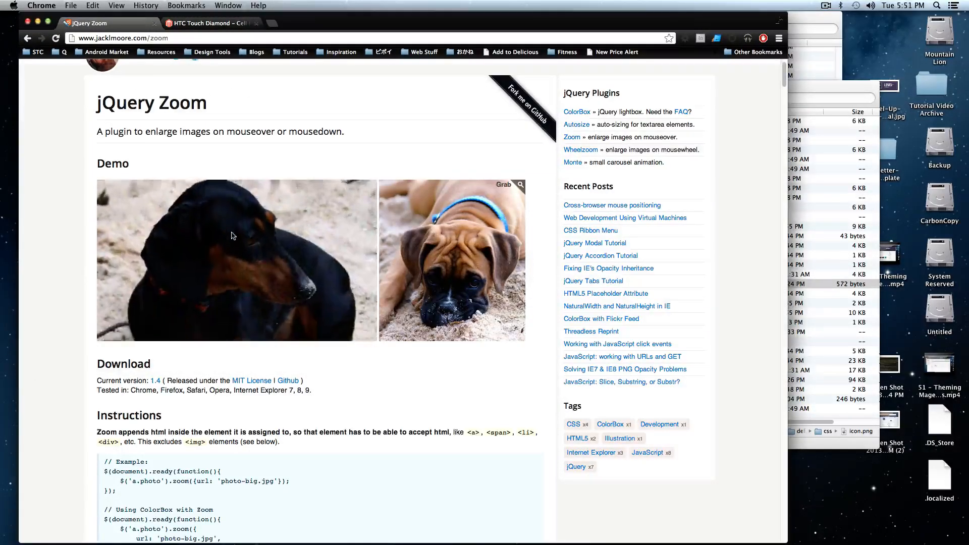
{"action": "mouse_move", "coordinate": [232, 236]}
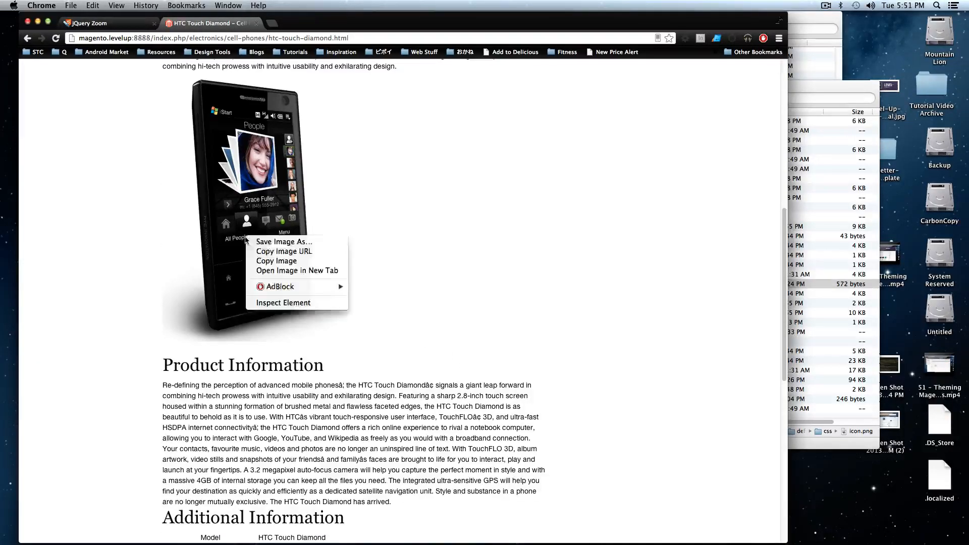
- Inspect the product image and trial an inline width, settling on 200px in element.style
{"action": "left_click", "coordinate": [283, 302]}
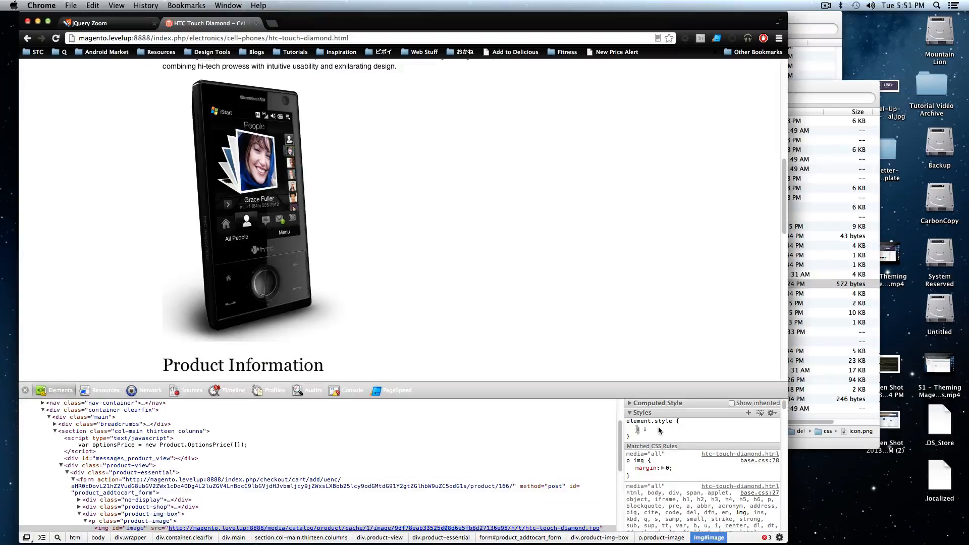
{"action": "type", "text": "width:"}
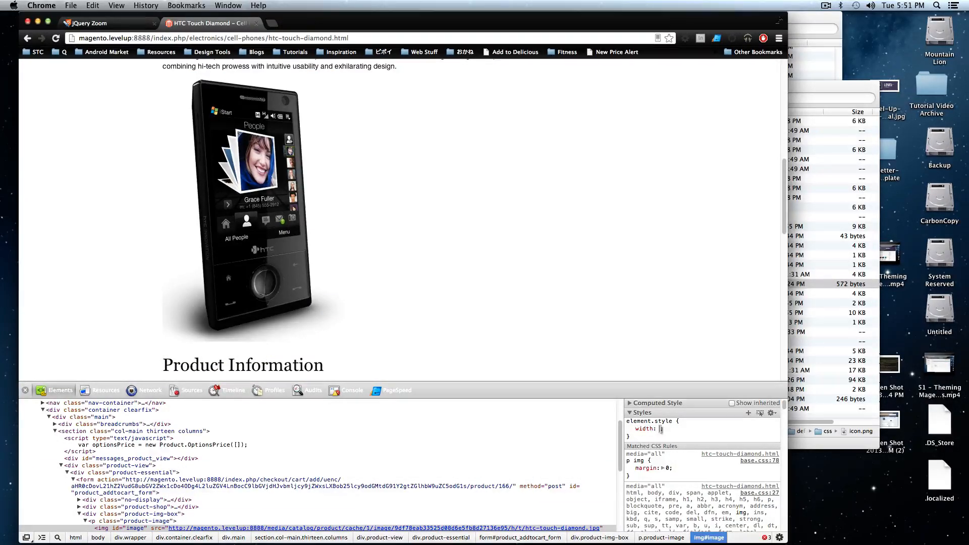
{"action": "type", "text": "50%"}
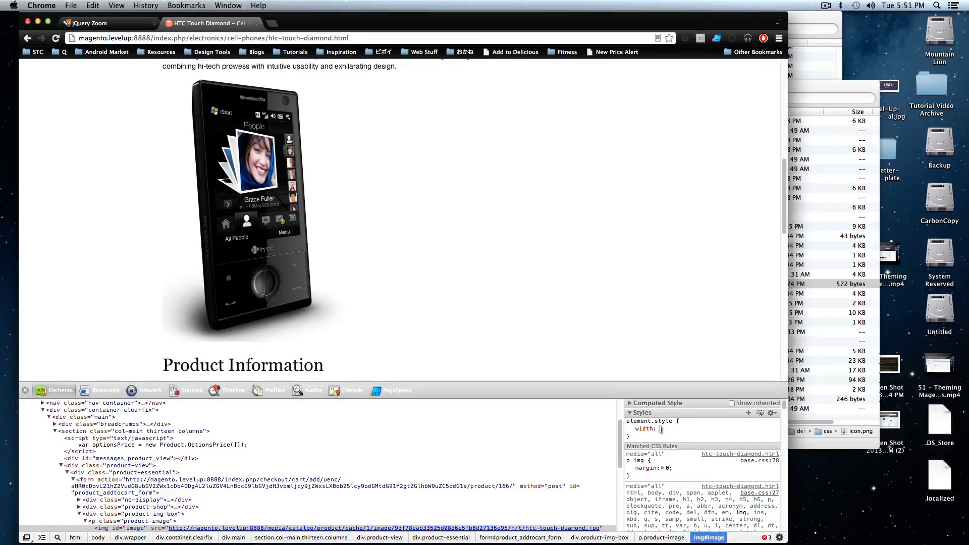
{"action": "type", "text": "200px"}
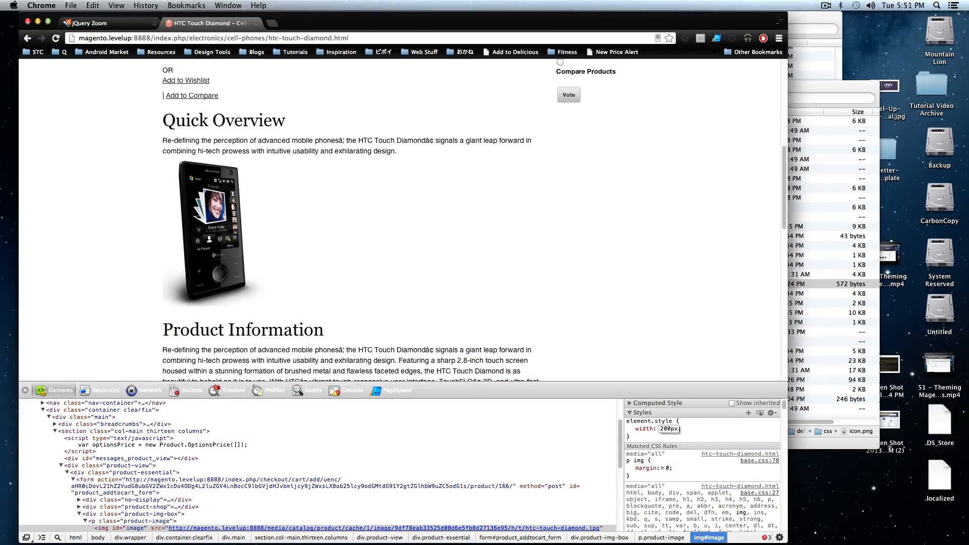
{"action": "left_click", "coordinate": [54, 5]}
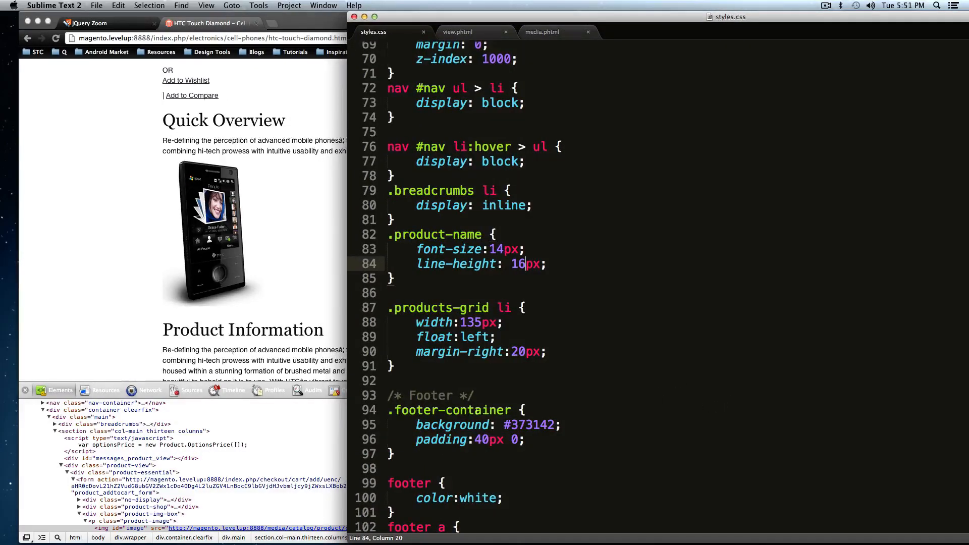
- Add a .product-img-box img rule with width 200px below the .products-grid li rule
{"action": "scroll", "scroll_direction": "down", "scroll_amount": 3}
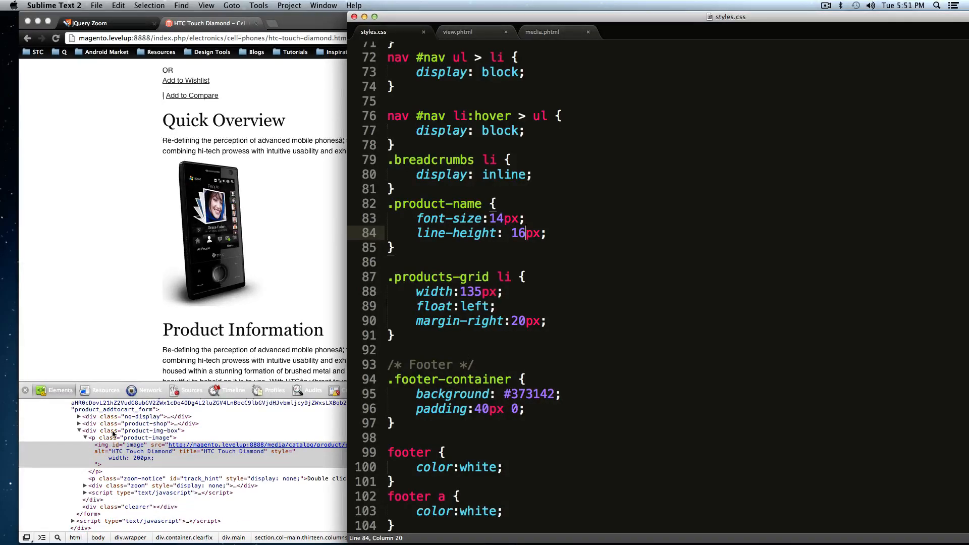
{"action": "left_click", "coordinate": [395, 336]}
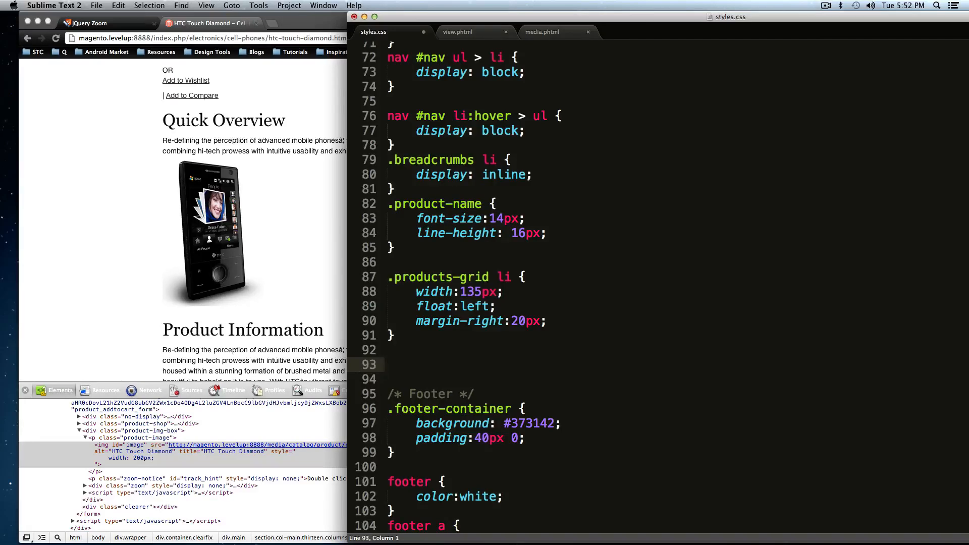
{"action": "type", "text": ".pro"}
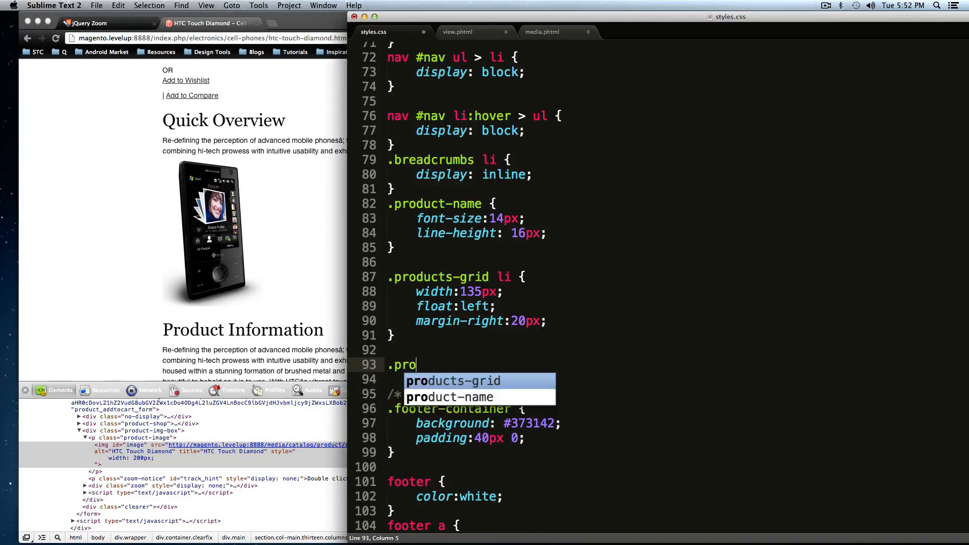
{"action": "type", "text": "duct"}
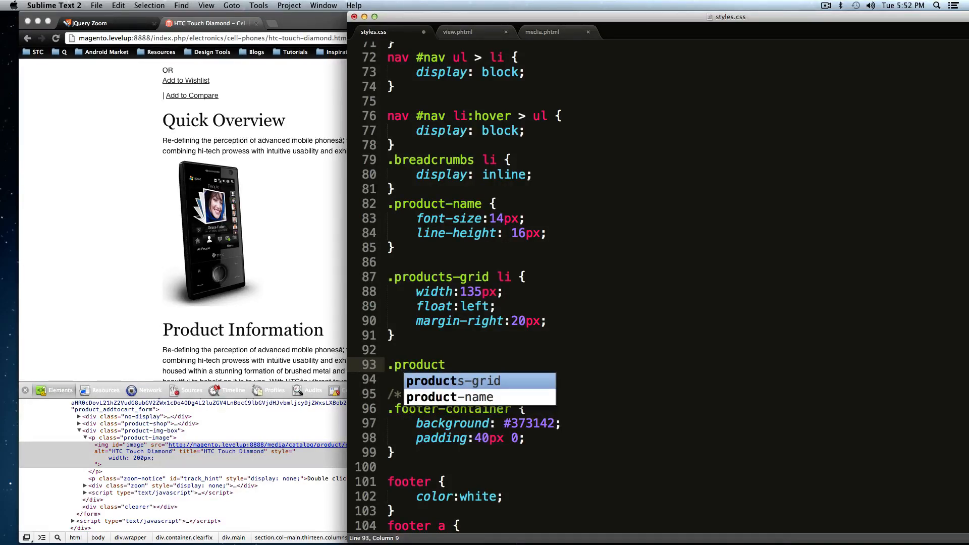
{"action": "type", "text": "-im"}
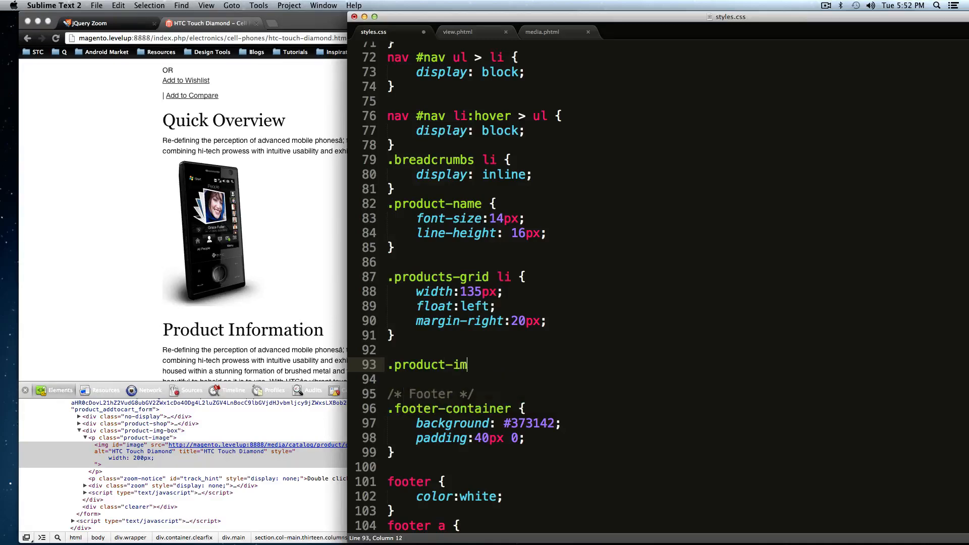
{"action": "type", "text": "g-box img {"}
{"action": "left_click", "coordinate": [674, 378]}
{"action": "type", "text": "width:;"}
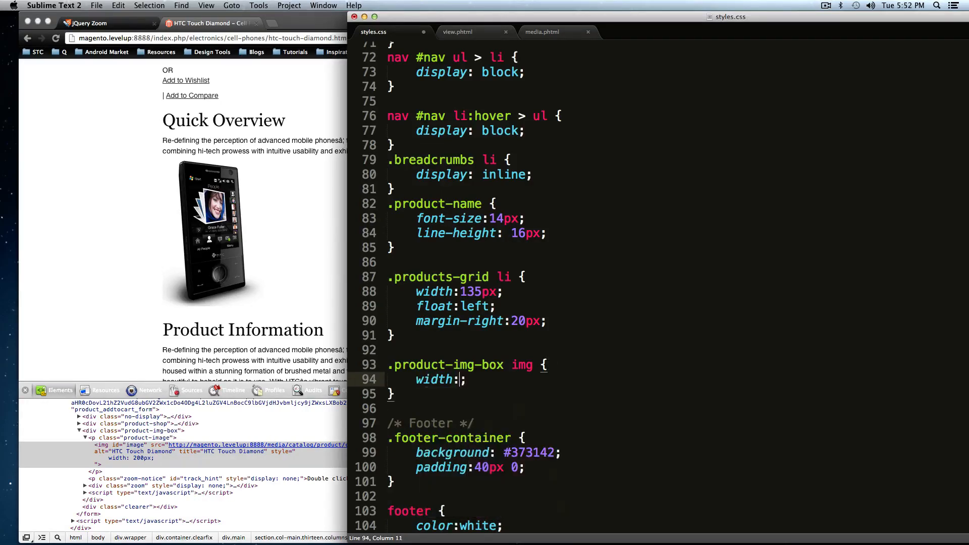
{"action": "type", "text": "200px"}
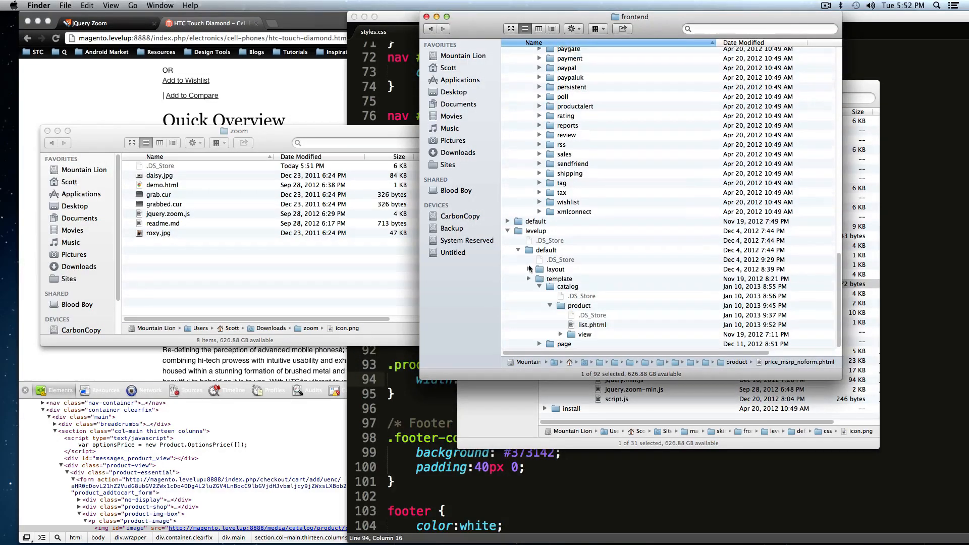
- In layout/local.xml duplicate the fancybox-media addItem block below itself
{"action": "left_click", "coordinate": [530, 296]}
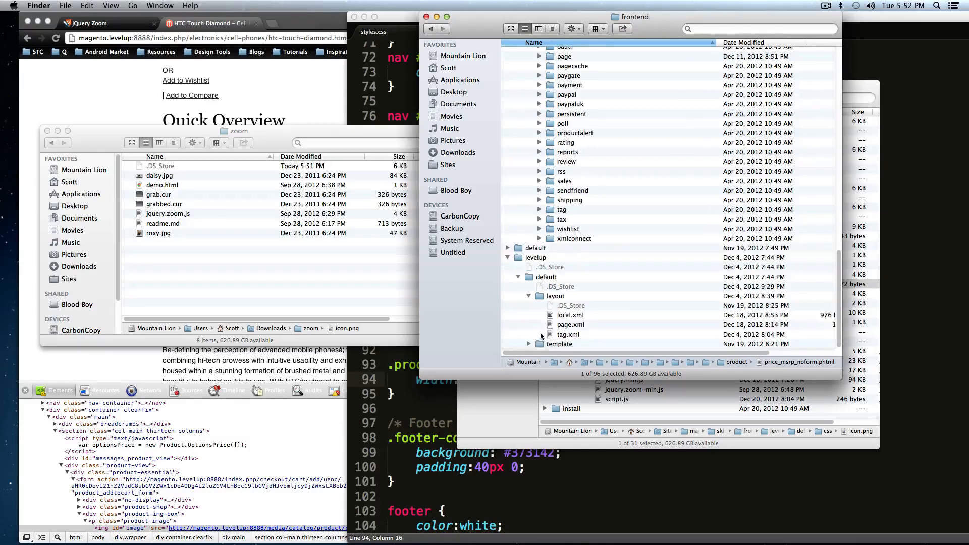
{"action": "left_click", "coordinate": [569, 315]}
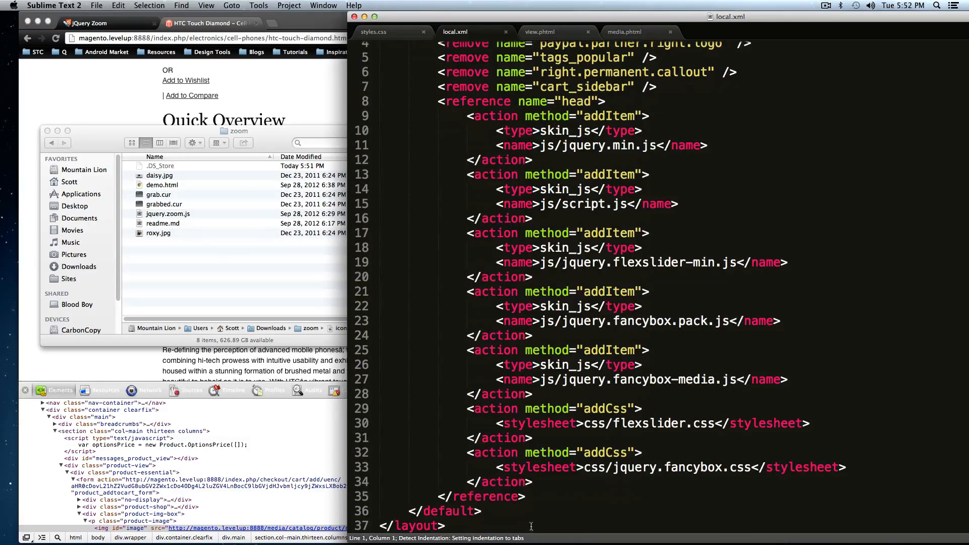
{"action": "left_click_drag", "start_coordinate": [469, 452], "coordinate": [533, 483]}
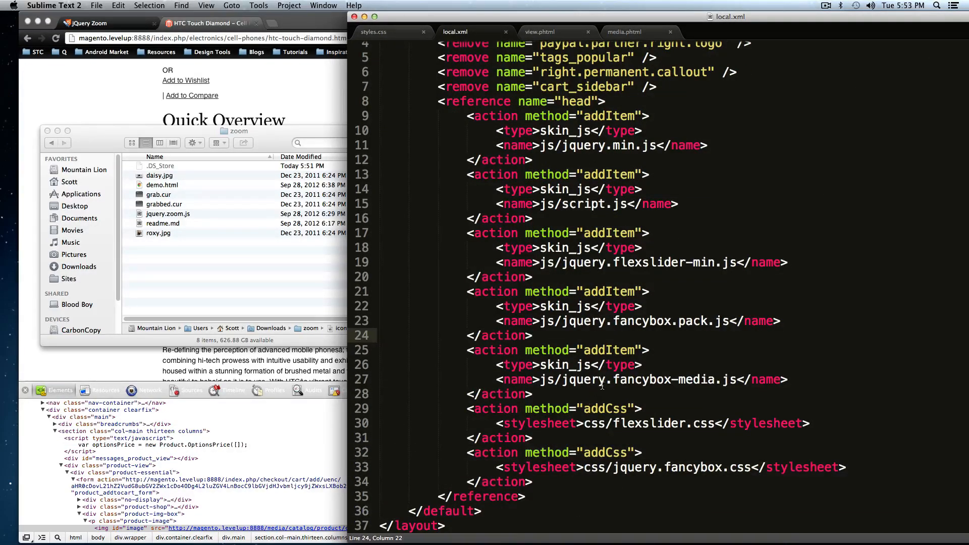
{"action": "left_click_drag", "start_coordinate": [473, 349], "coordinate": [532, 394]}
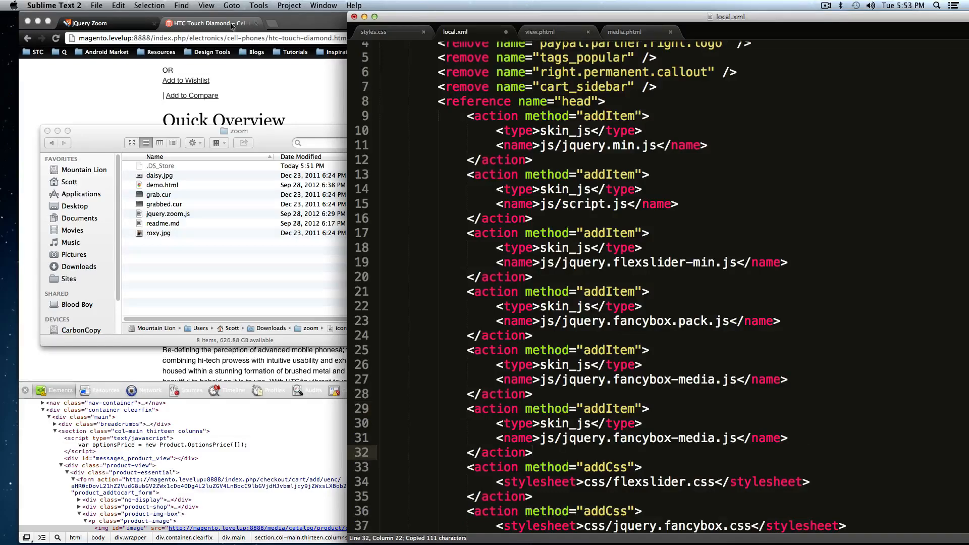
{"action": "scroll", "scroll_direction": "down", "scroll_amount": 3}
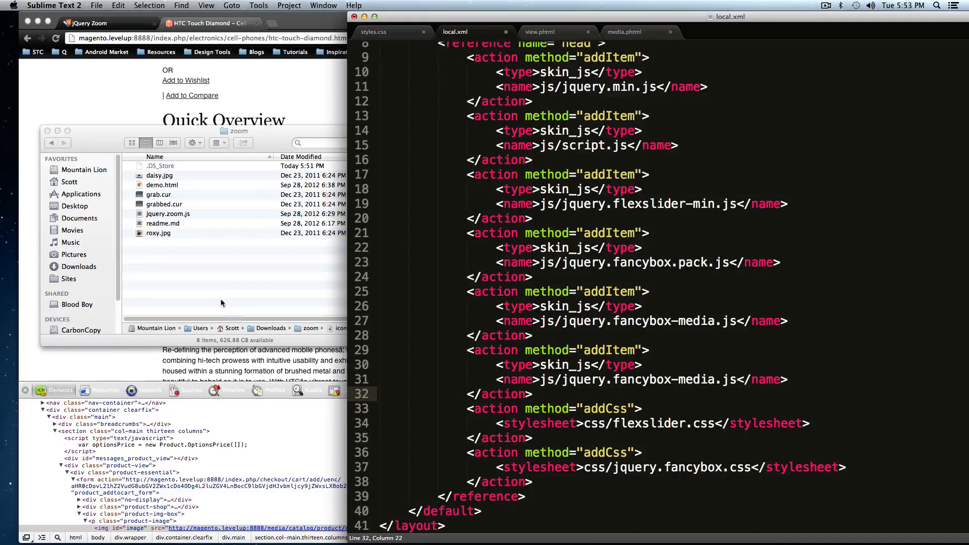
- Check the script name in the js folder and point the new addItem at jquery.zoom-min.js
{"action": "key", "text": "cmd+tab"}
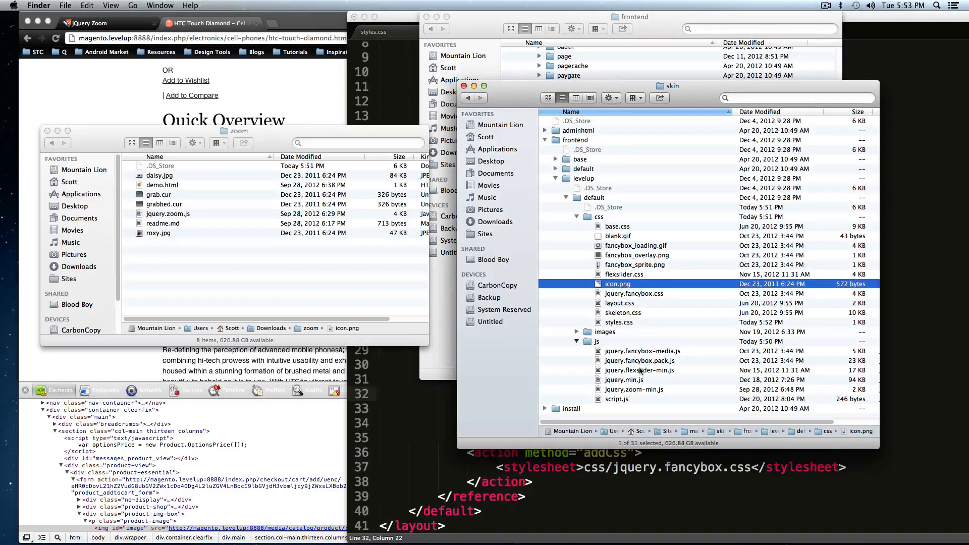
{"action": "left_click", "coordinate": [640, 370]}
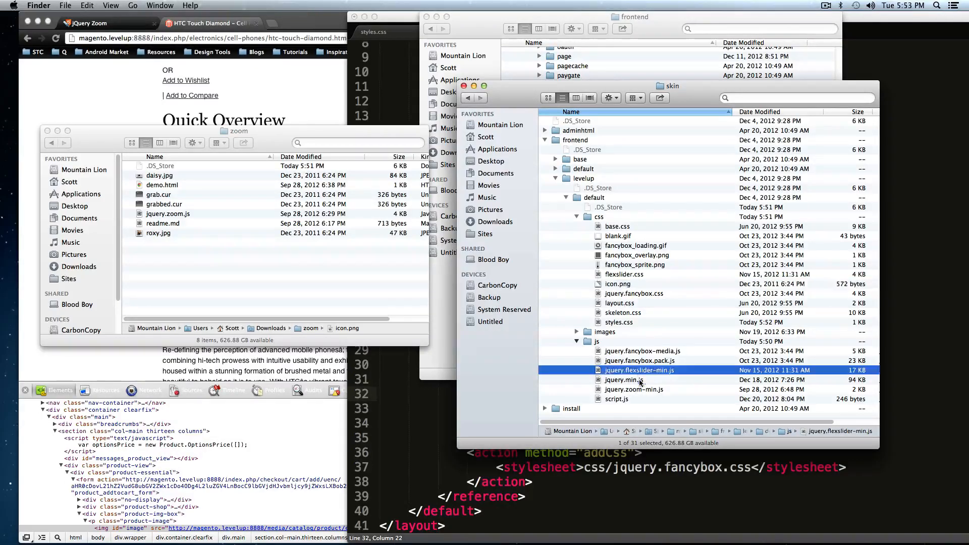
{"action": "left_click", "coordinate": [633, 390]}
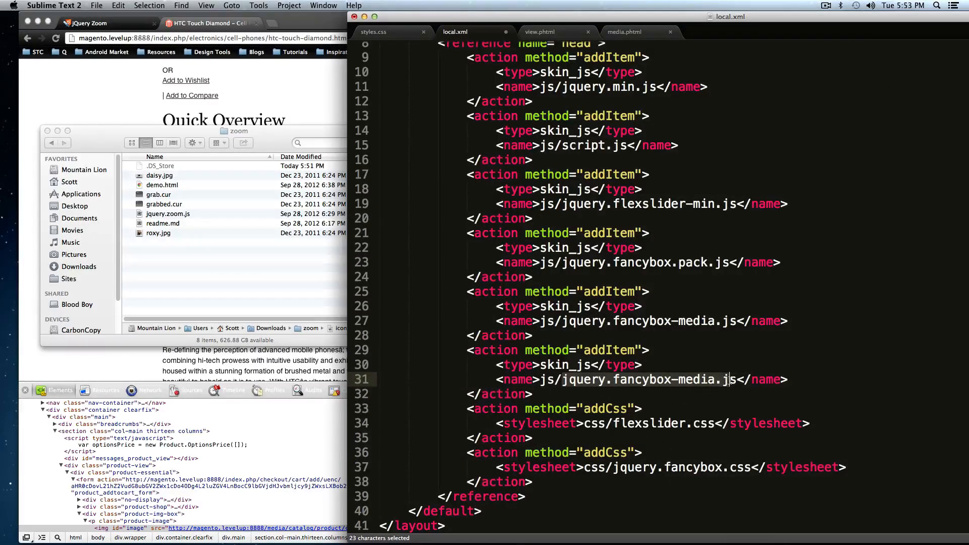
{"action": "type", "text": "jquery.zoom-min.js"}
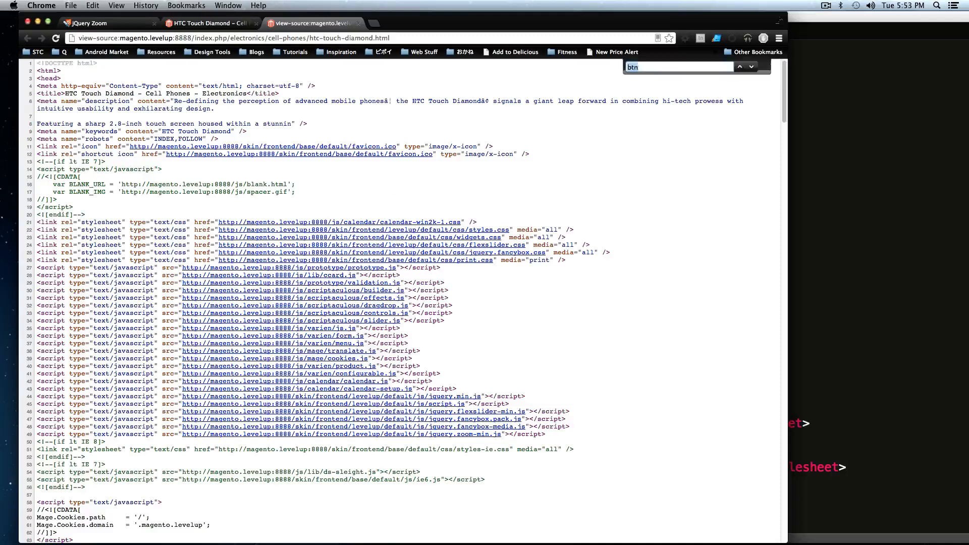
- Search the reloaded product page source for 'zoom' to confirm the script is loaded
{"action": "type", "text": "zoom"}
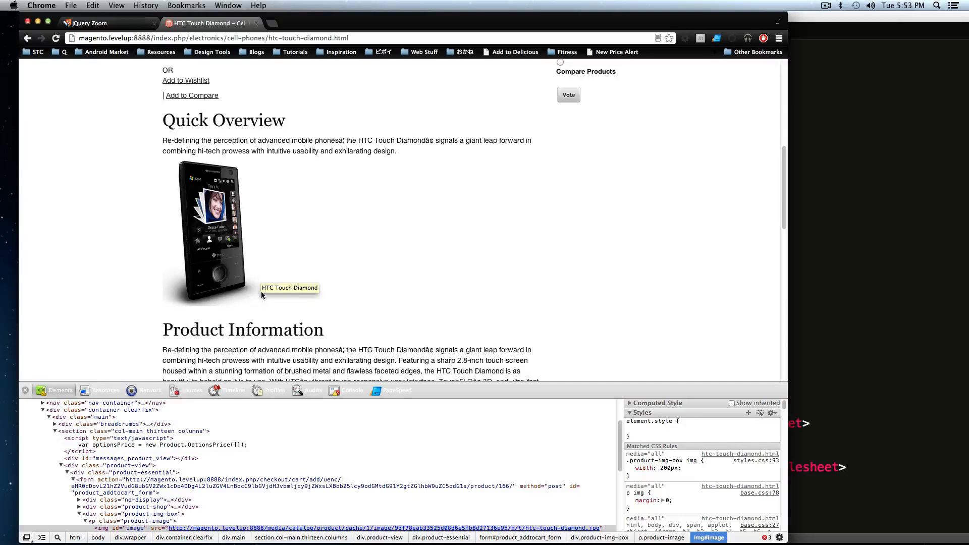
{"action": "mouse_move", "coordinate": [152, 290]}
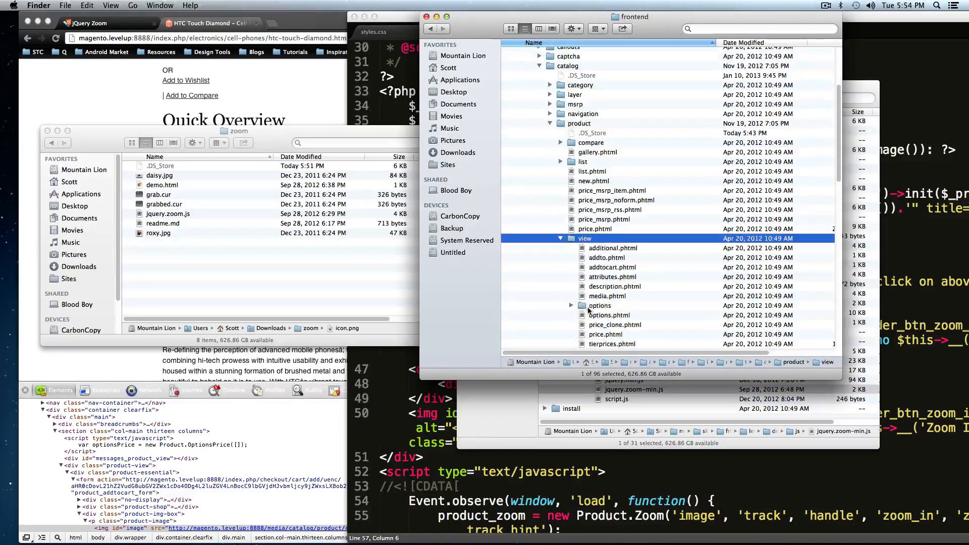
- Locate media.phtml in the base theme and browse to the levelup theme's catalog/product/view folder
{"action": "scroll", "scroll_direction": "down", "scroll_amount": 3}
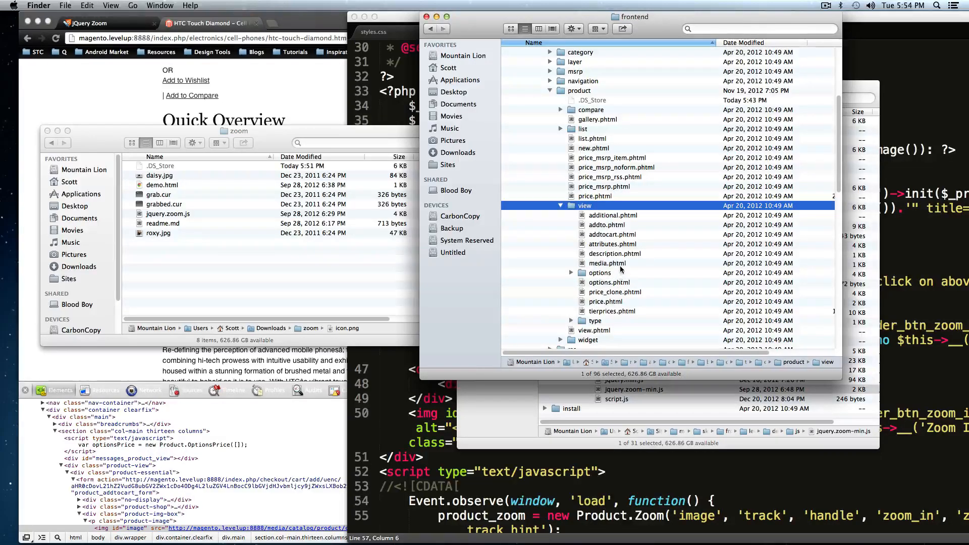
{"action": "left_click", "coordinate": [608, 262]}
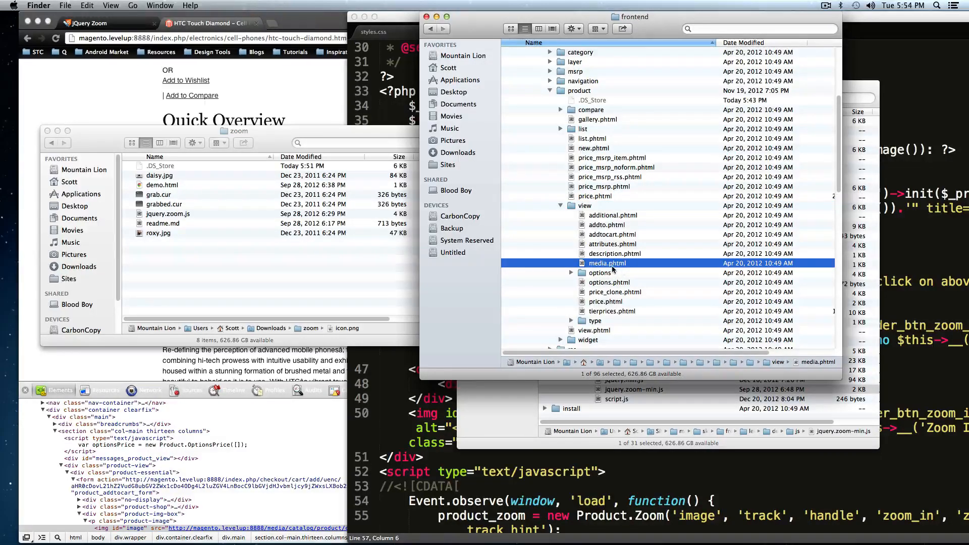
{"action": "scroll", "scroll_direction": "down", "scroll_amount": 3}
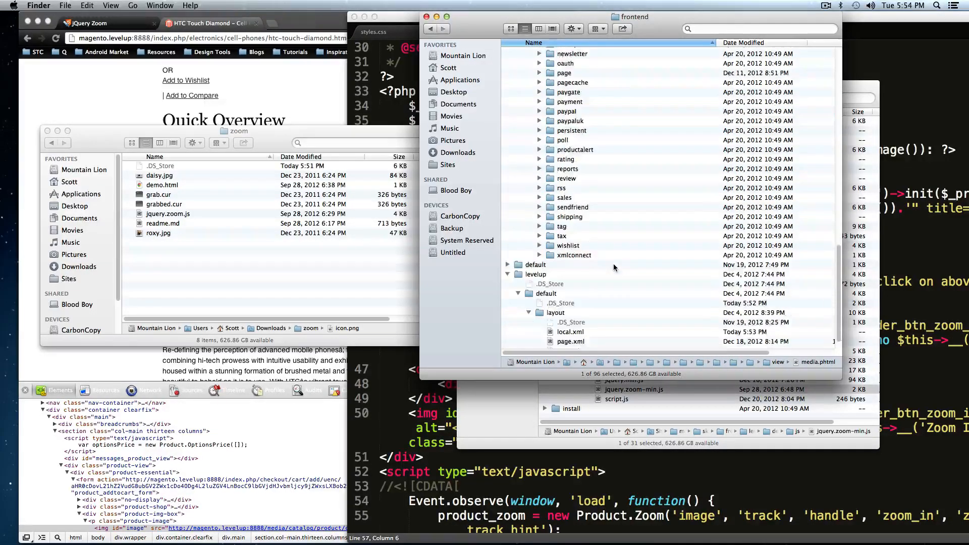
{"action": "scroll", "scroll_direction": "down", "scroll_amount": 3}
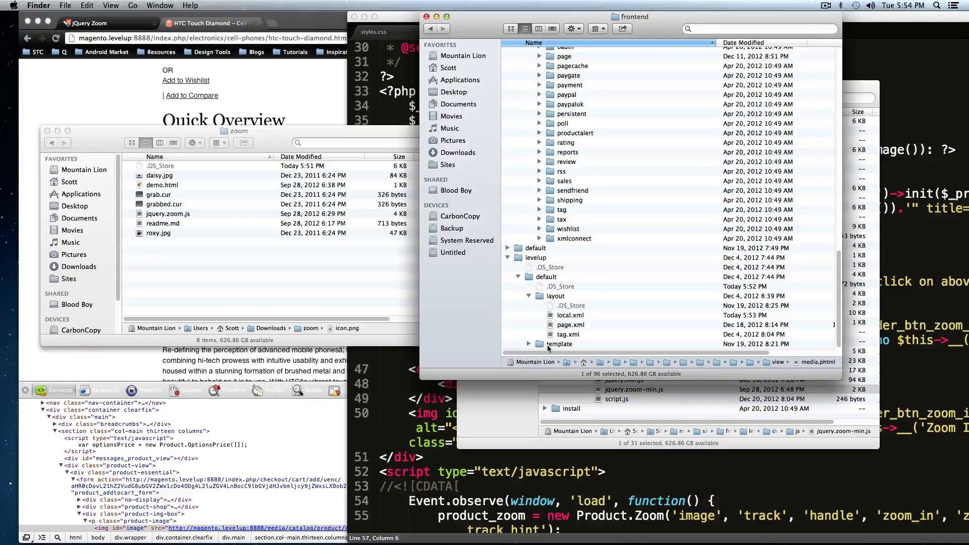
{"action": "double_click", "coordinate": [561, 343]}
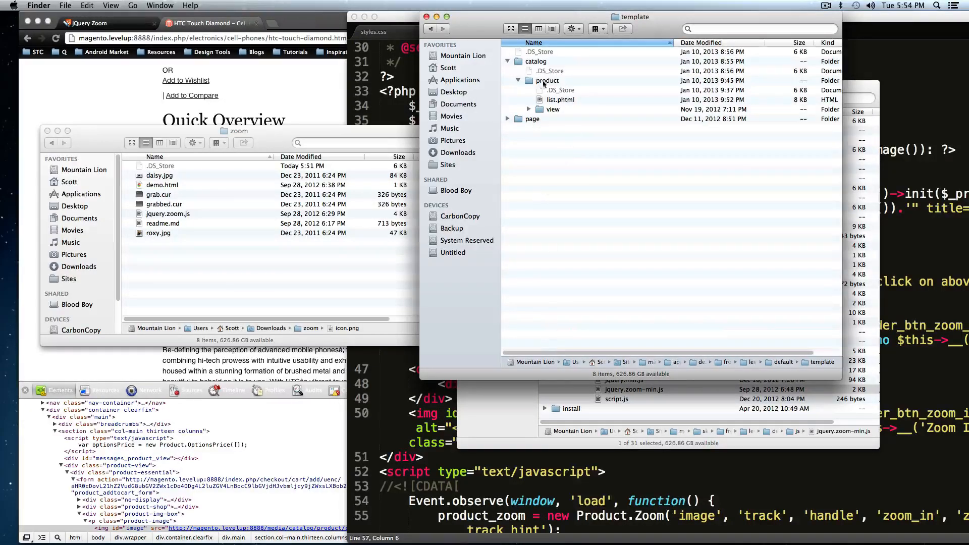
{"action": "left_click", "coordinate": [548, 81]}
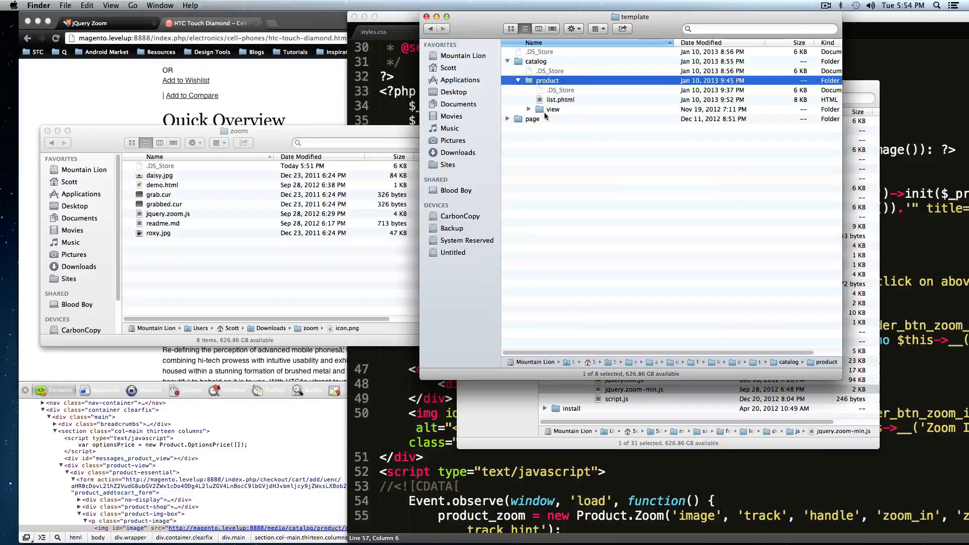
{"action": "left_click", "coordinate": [528, 109]}
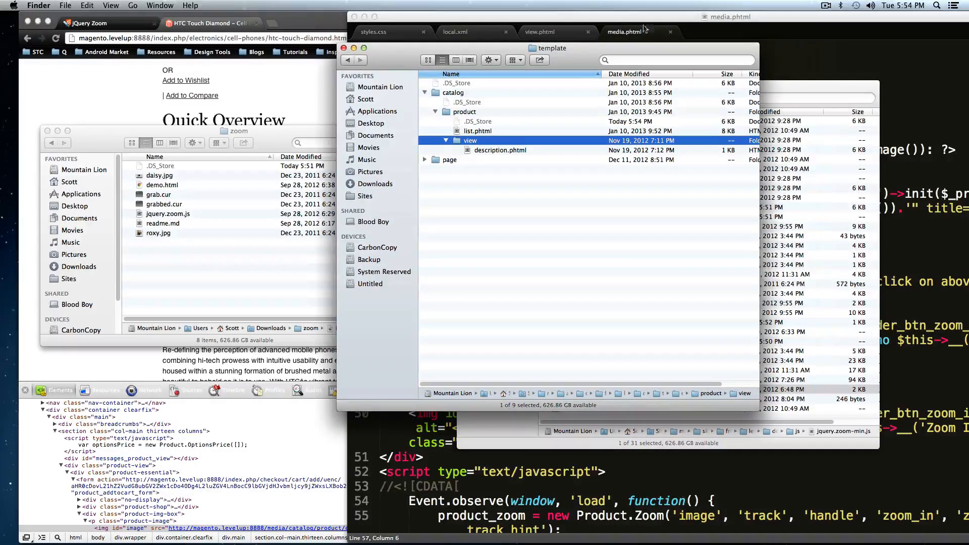
- Copy media.phtml from base/default into levelup/default/template/catalog/product/view
{"action": "key", "text": "cmd+tab"}
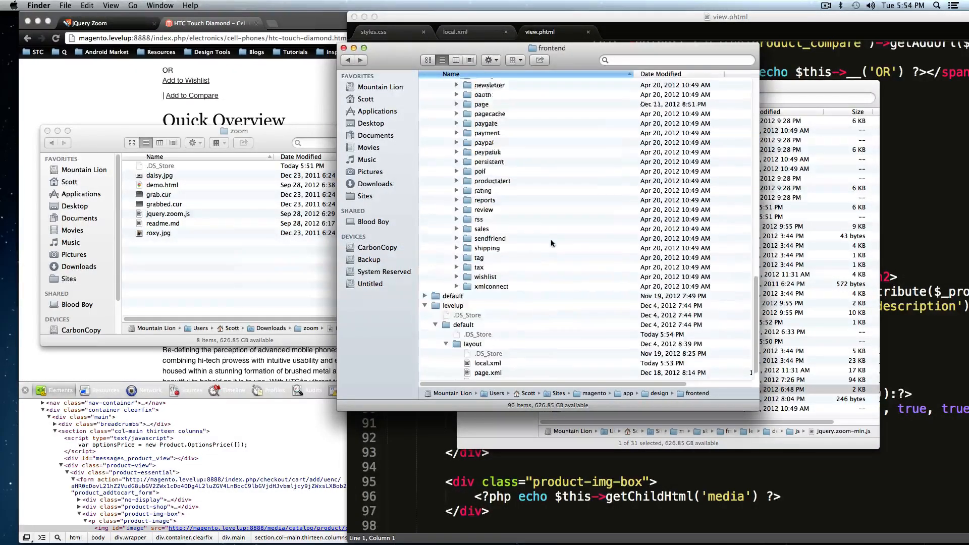
{"action": "scroll", "scroll_direction": "down", "scroll_amount": 3}
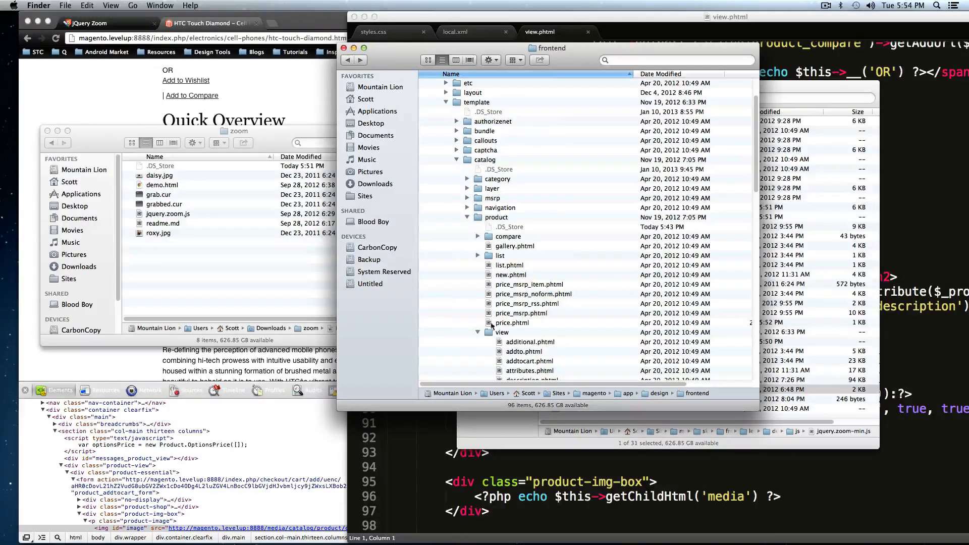
{"action": "scroll", "scroll_direction": "down", "scroll_amount": 3}
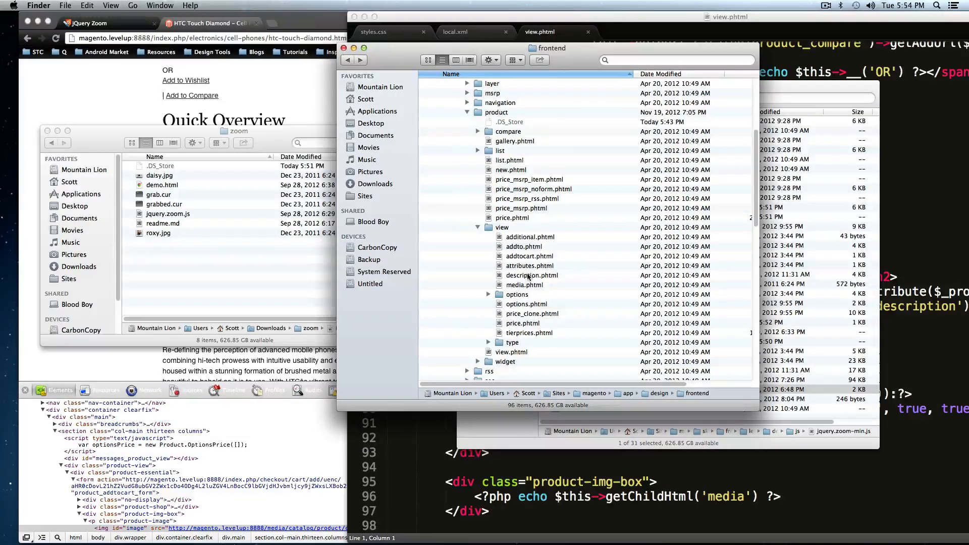
{"action": "left_click", "coordinate": [524, 285]}
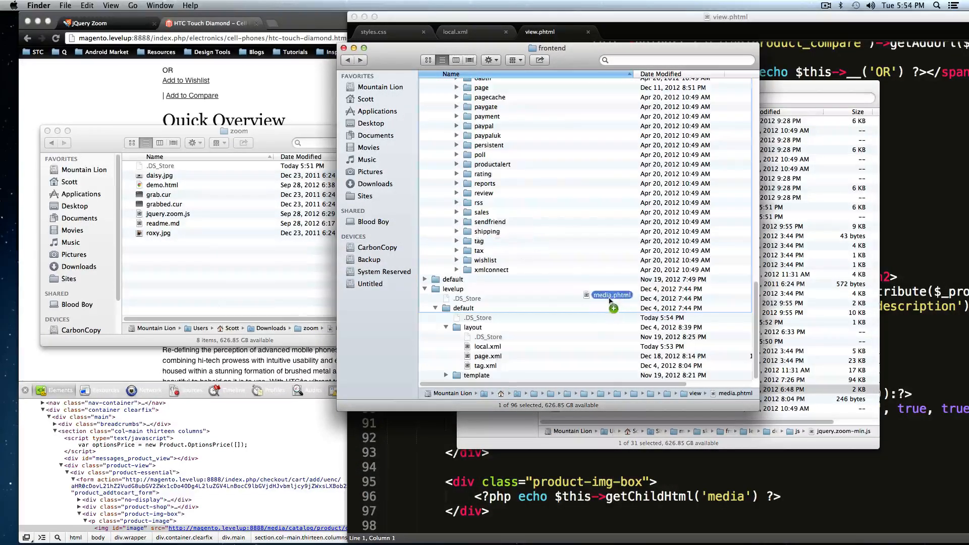
{"action": "left_click_drag", "start_coordinate": [611, 295], "coordinate": [473, 377]}
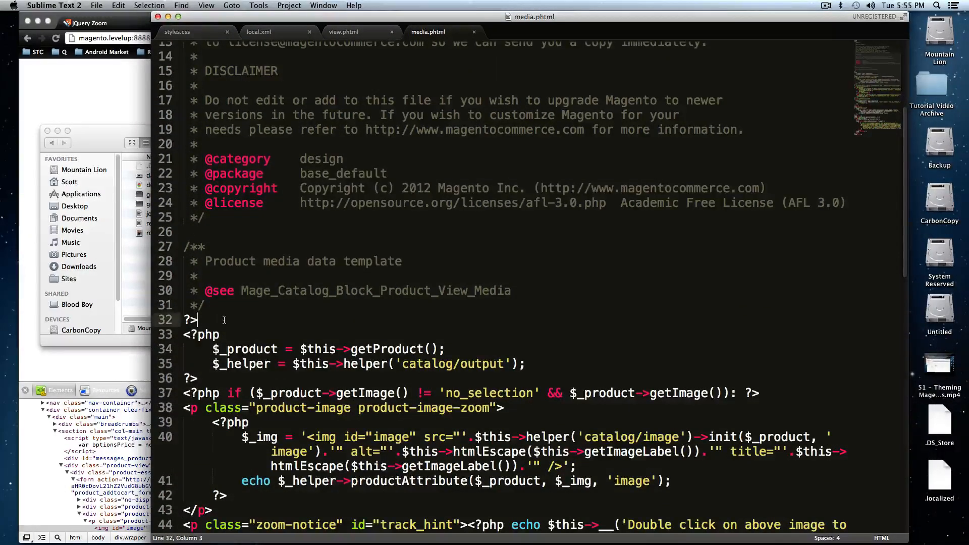
- Confirm the copied media.phtml is live with a temporary TEST marker, then remove it
{"action": "type", "text": "TEST"}
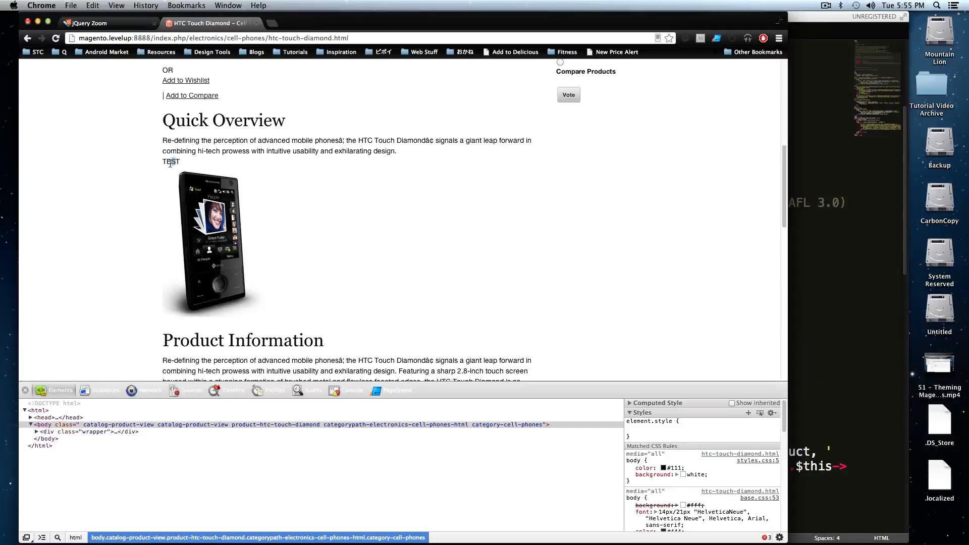
{"action": "double_click", "coordinate": [171, 162]}
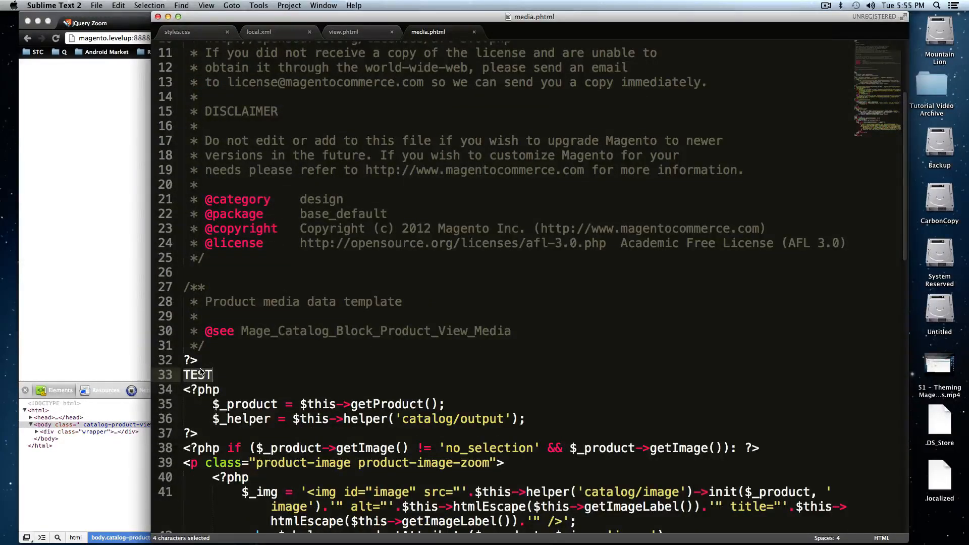
{"action": "key", "text": "delete"}
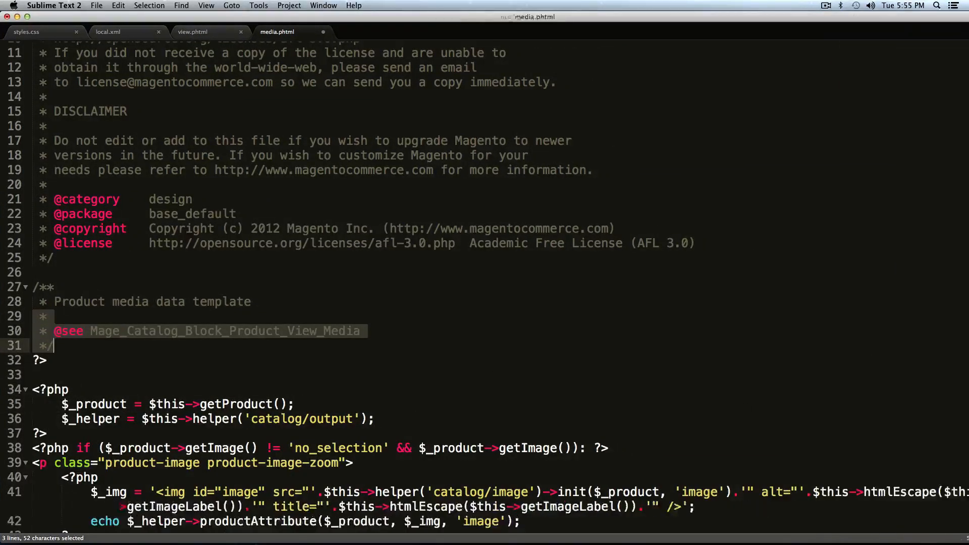
{"action": "scroll", "scroll_direction": "down", "scroll_amount": 3}
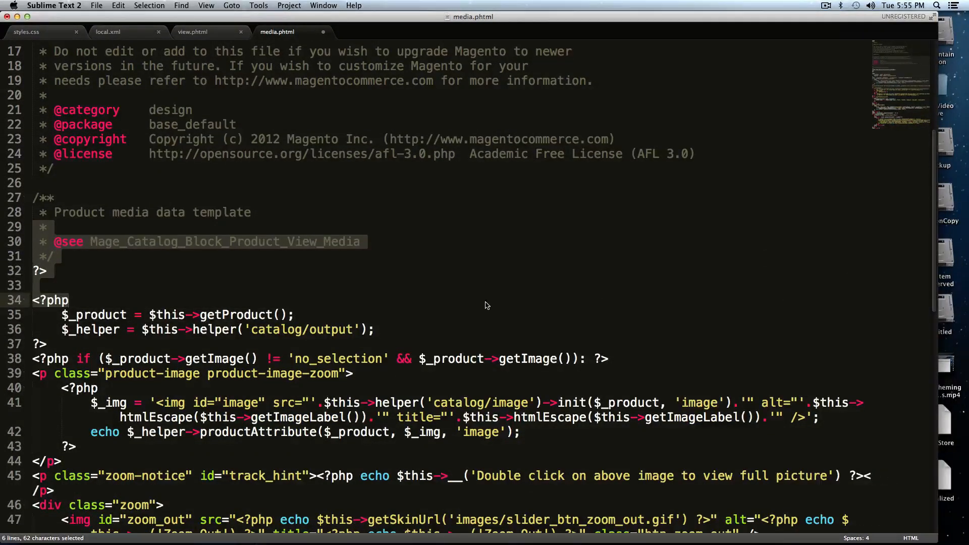
{"action": "scroll", "scroll_direction": "down", "scroll_amount": 3}
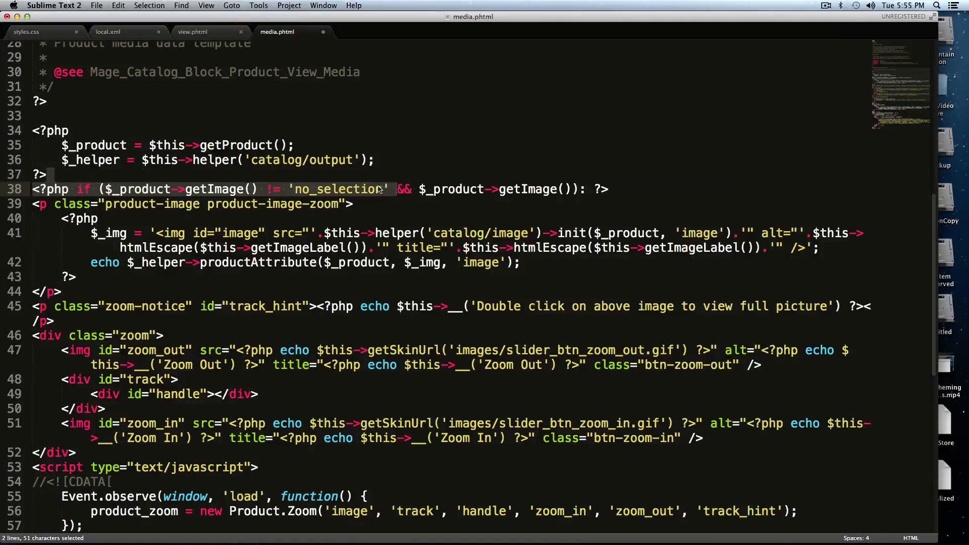
- Change the product-image-zoom wrapper from a paragraph to a div and delete the zoom notice and slider markup
{"action": "left_click", "coordinate": [434, 188]}
{"action": "type", "text": "div"}
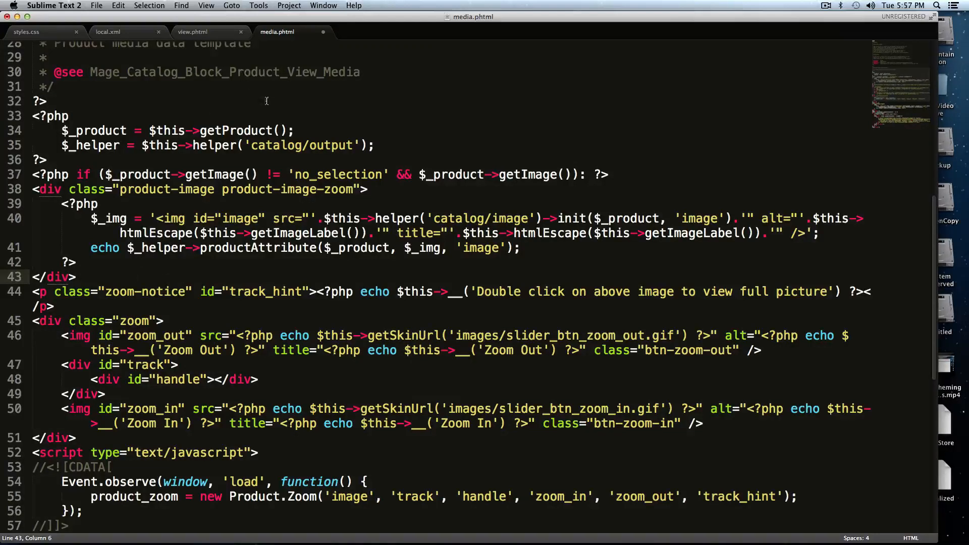
{"action": "key", "text": "cmd+s"}
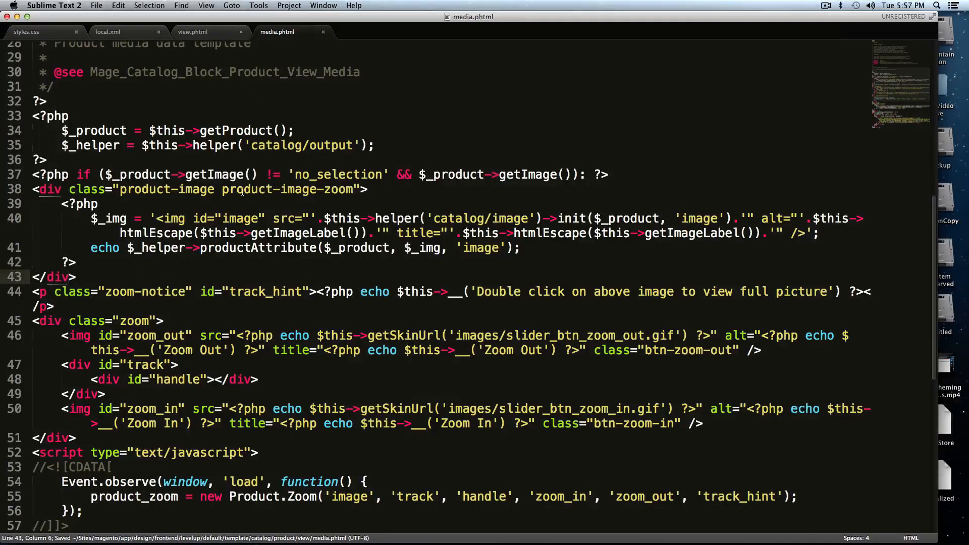
{"action": "double_click", "coordinate": [291, 188]}
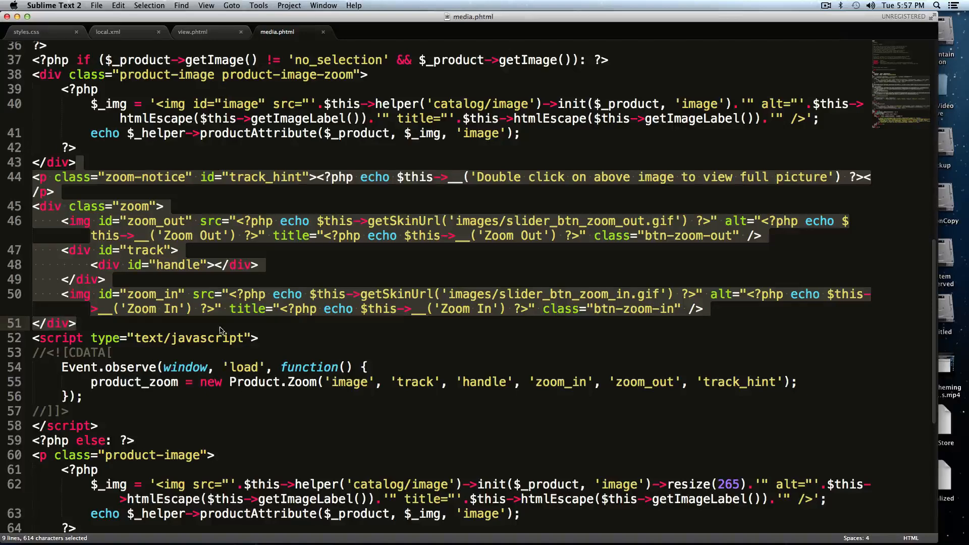
{"action": "key", "text": "delete"}
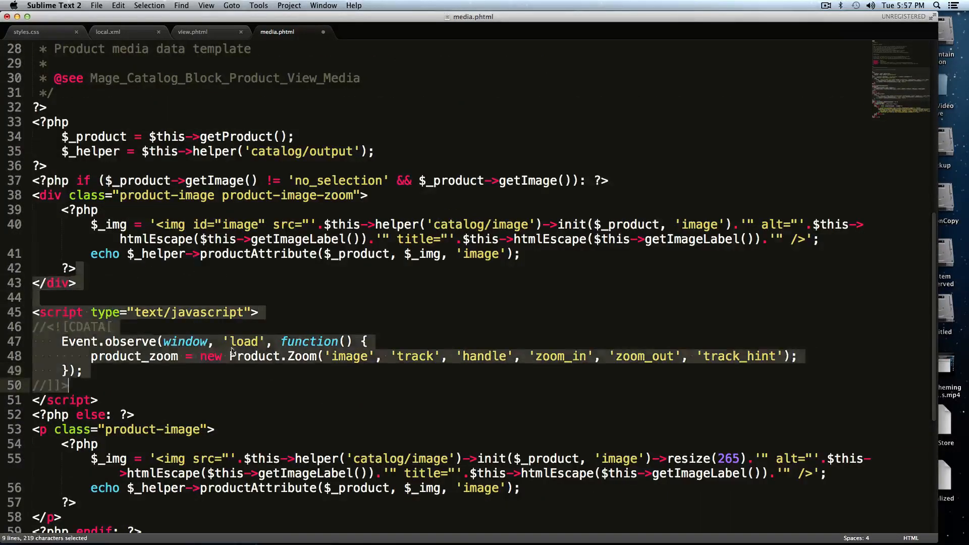
- Remove the Product.Zoom script block, keeping the fallback image block, and grab the zoom class name for CSS
{"action": "left_click", "coordinate": [182, 312]}
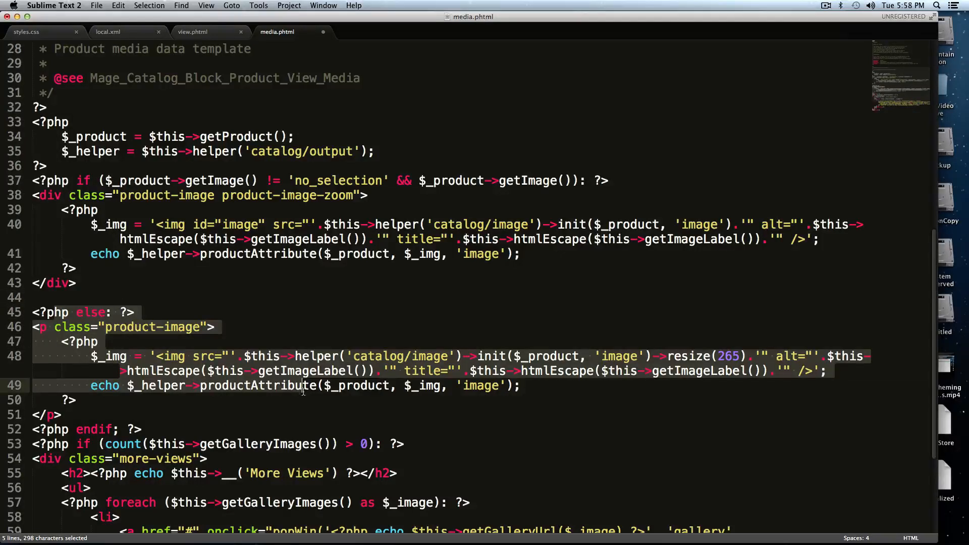
{"action": "left_click", "coordinate": [286, 385]}
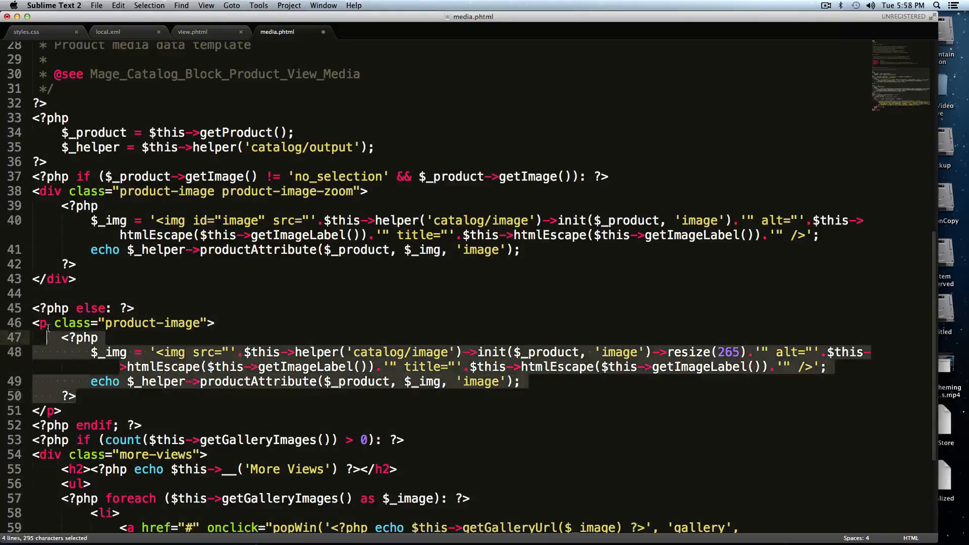
{"action": "left_click", "coordinate": [525, 382]}
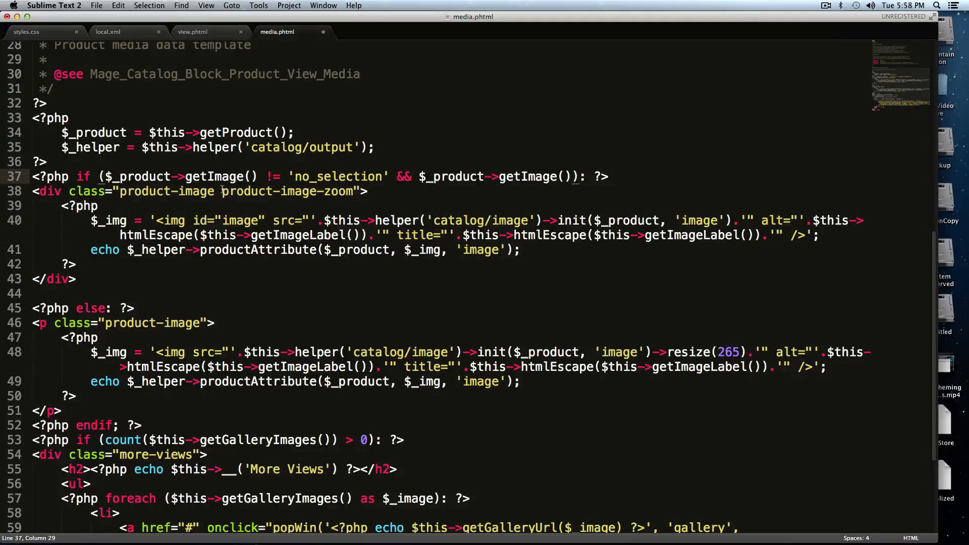
{"action": "double_click", "coordinate": [289, 191]}
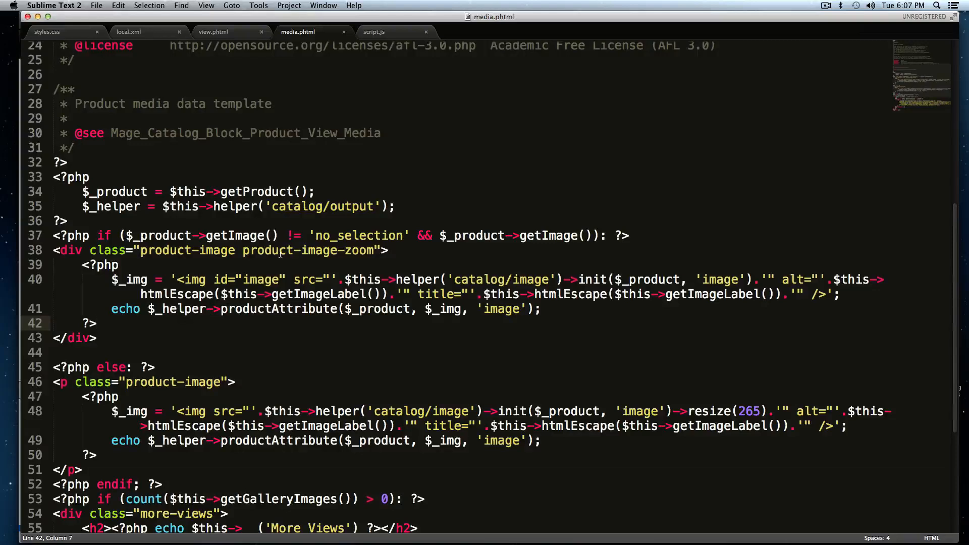
- Add a .product-image-zoom rule with width 200px to styles.css
{"action": "left_click", "coordinate": [48, 32]}
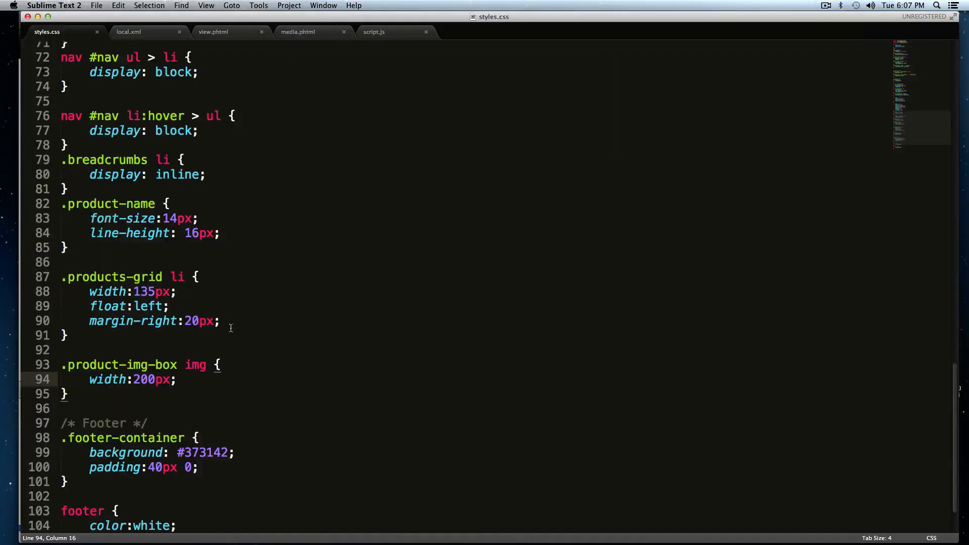
{"action": "mouse_move", "coordinate": [1, 430]}
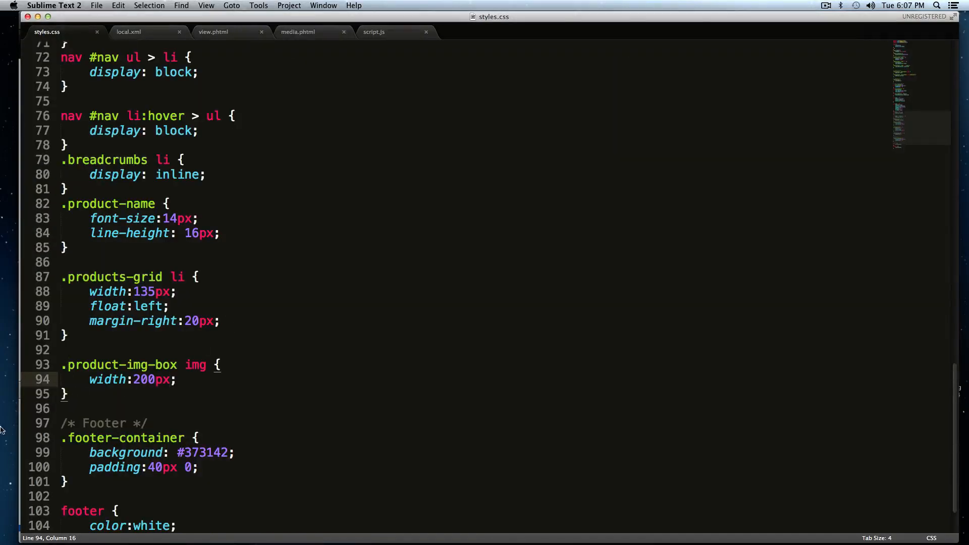
{"action": "left_click", "coordinate": [85, 350]}
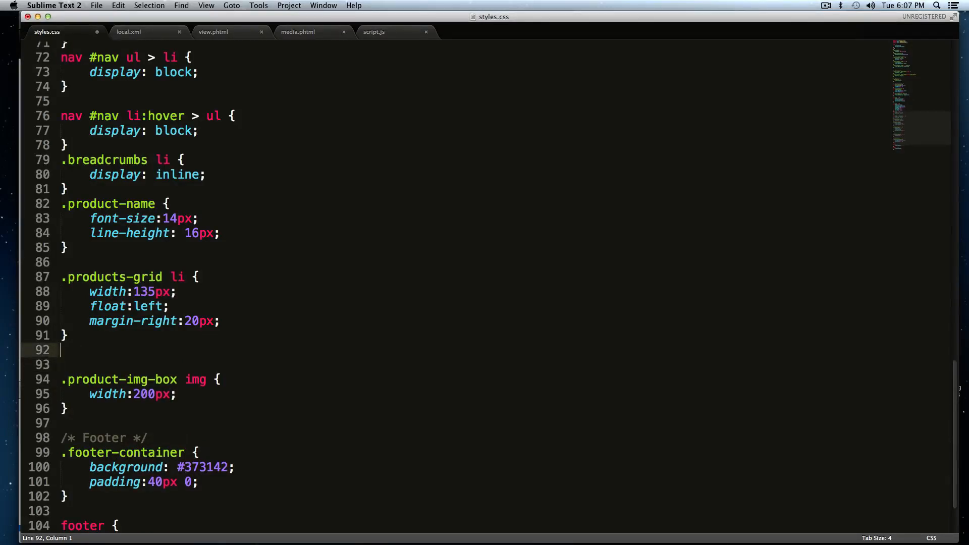
{"action": "type", "text": ".product-image-zoom {"}
{"action": "left_click", "coordinate": [455, 364]}
{"action": "type", "text": "width"}
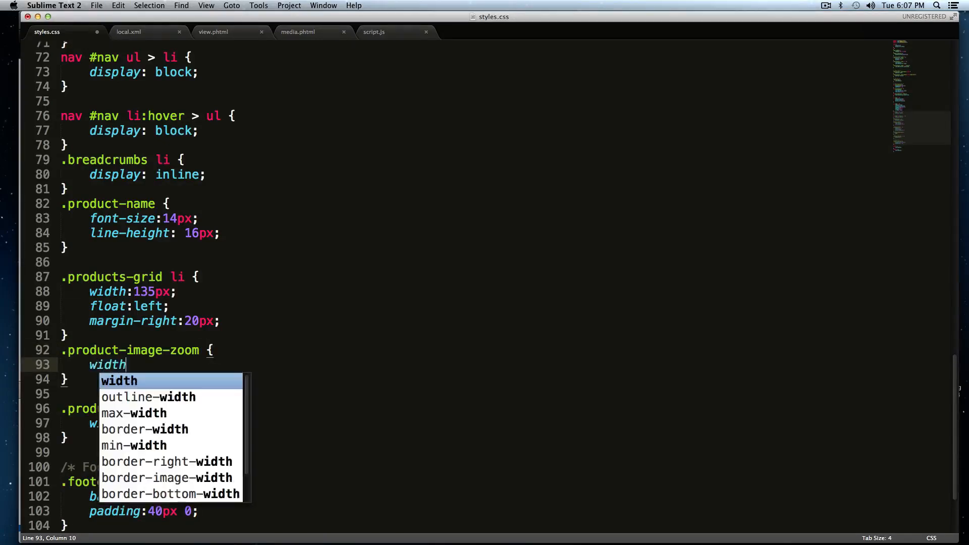
{"action": "type", "text": ":;"}
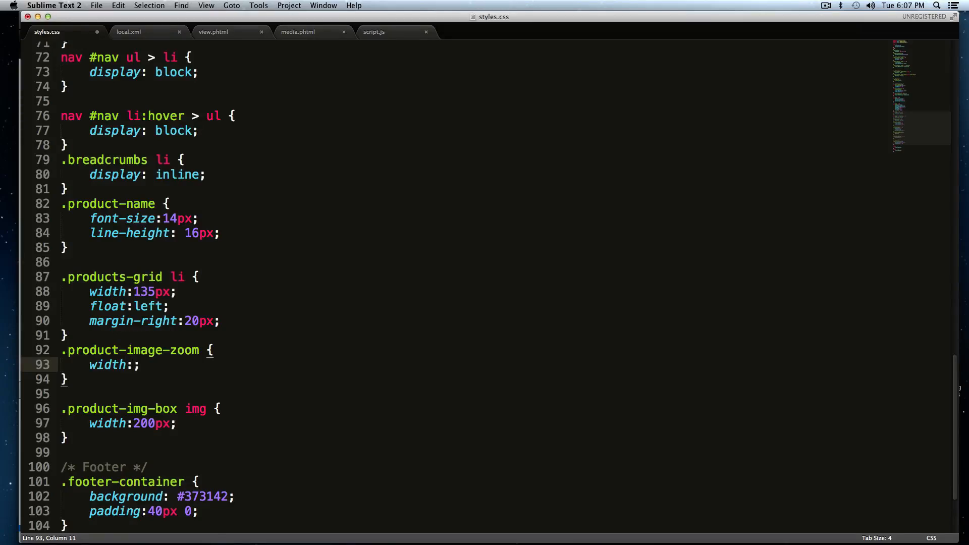
{"action": "type", "text": "200px"}
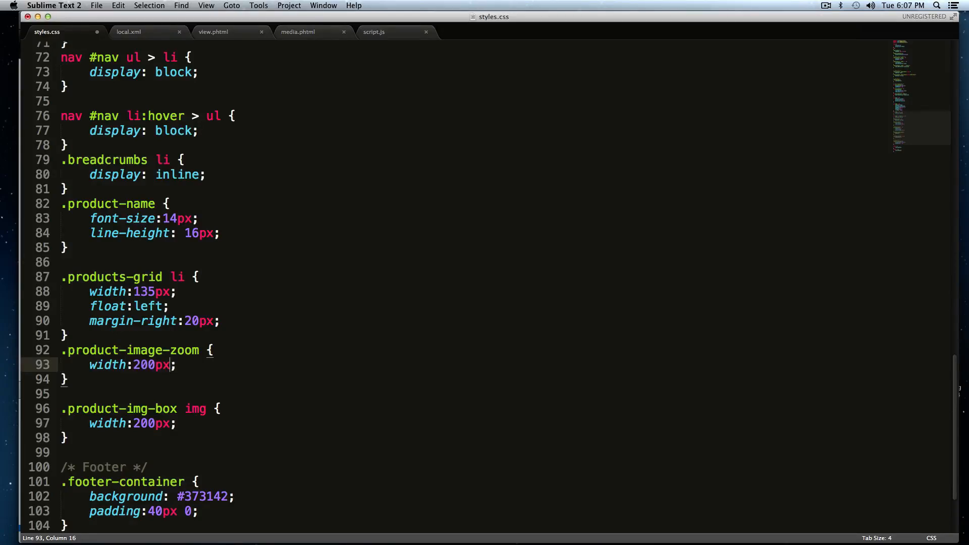
- Change the .product-img-box img width to 100% and save the stylesheet
{"action": "left_click", "coordinate": [67, 437]}
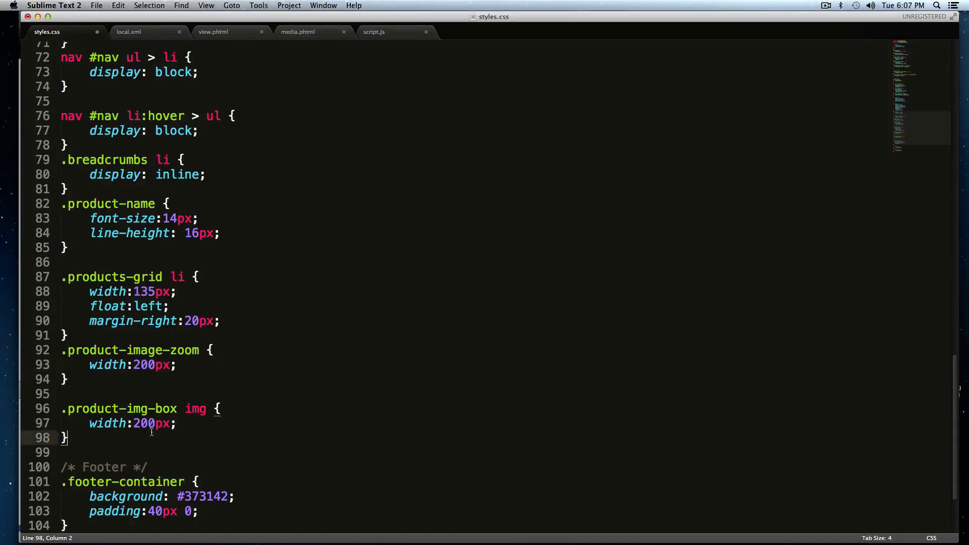
{"action": "type", "text": "100"}
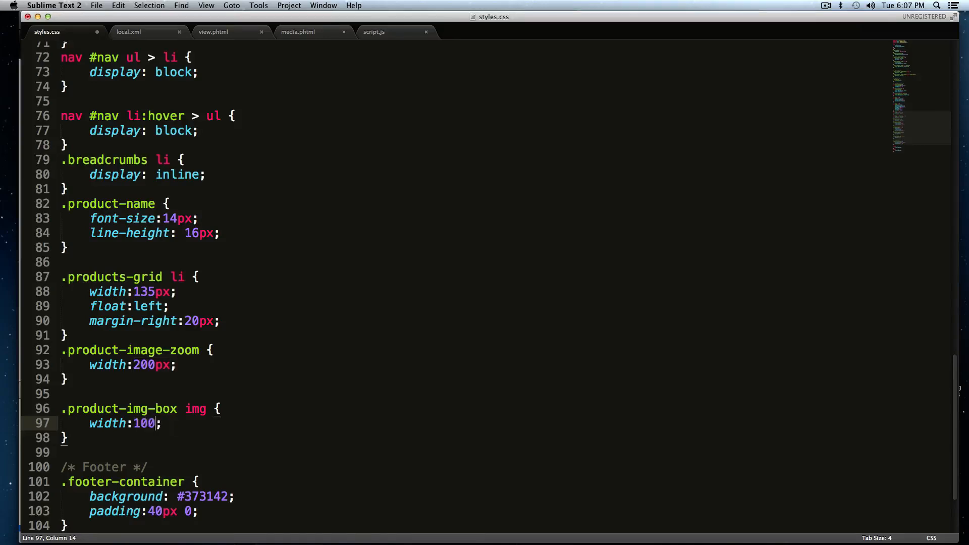
{"action": "type", "text": "%"}
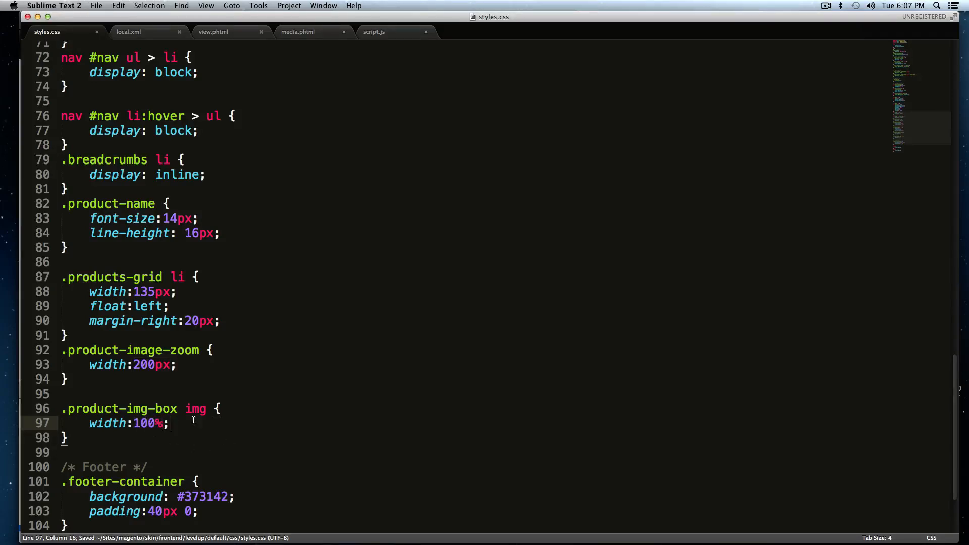
{"action": "left_click", "coordinate": [175, 365]}
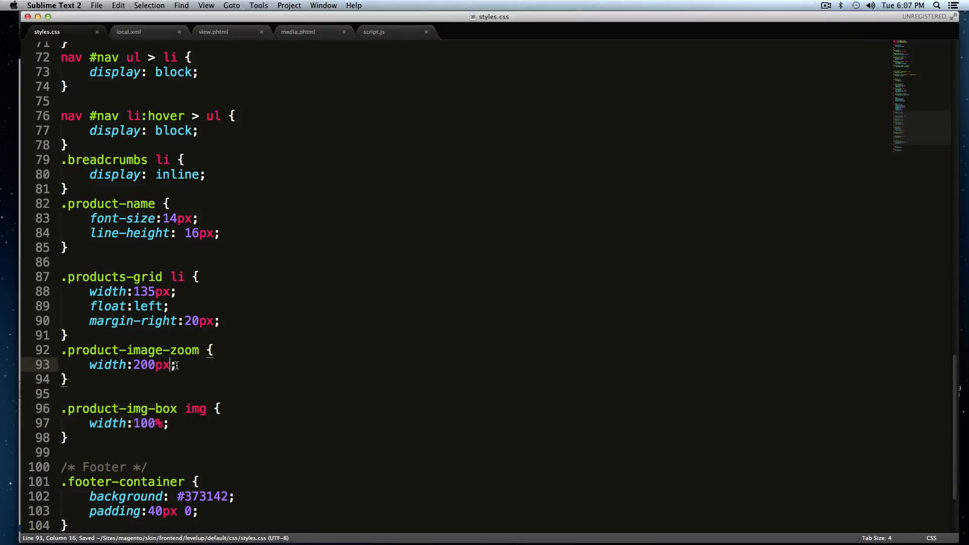
{"action": "left_click", "coordinate": [62, 393]}
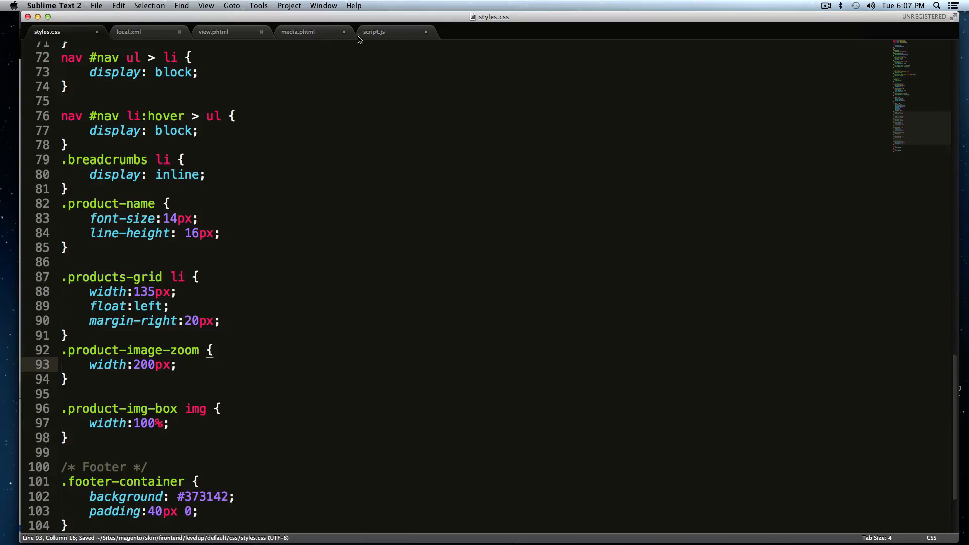
{"action": "left_click", "coordinate": [373, 31]}
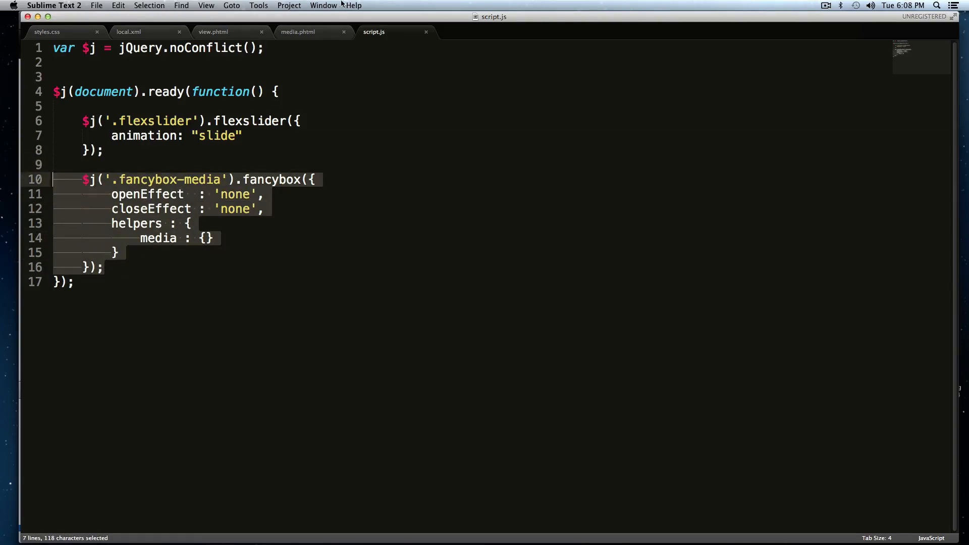
- Add $j('.product-image-zoom').zoom(); after the fancybox block in script.js and save it
{"action": "left_click", "coordinate": [297, 31]}
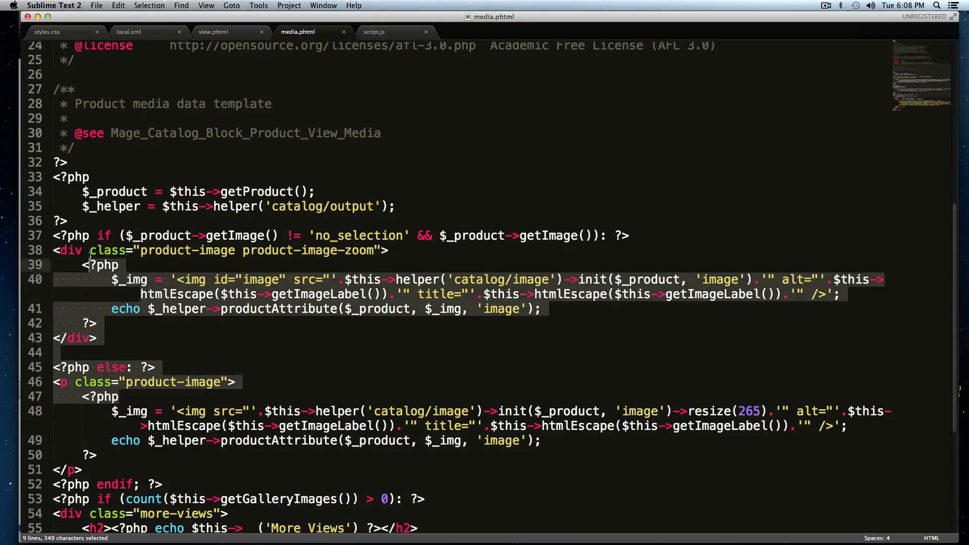
{"action": "left_click", "coordinate": [374, 32]}
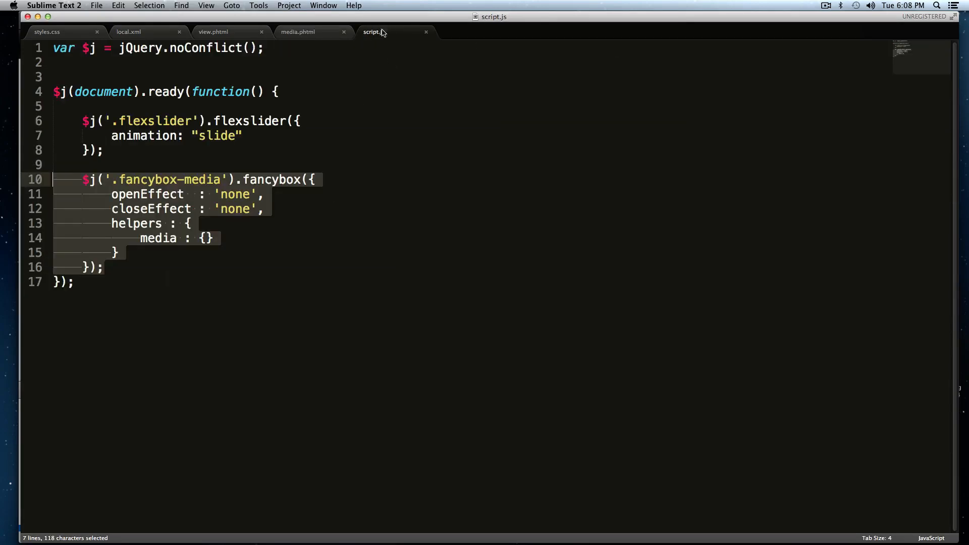
{"action": "left_click", "coordinate": [249, 275]}
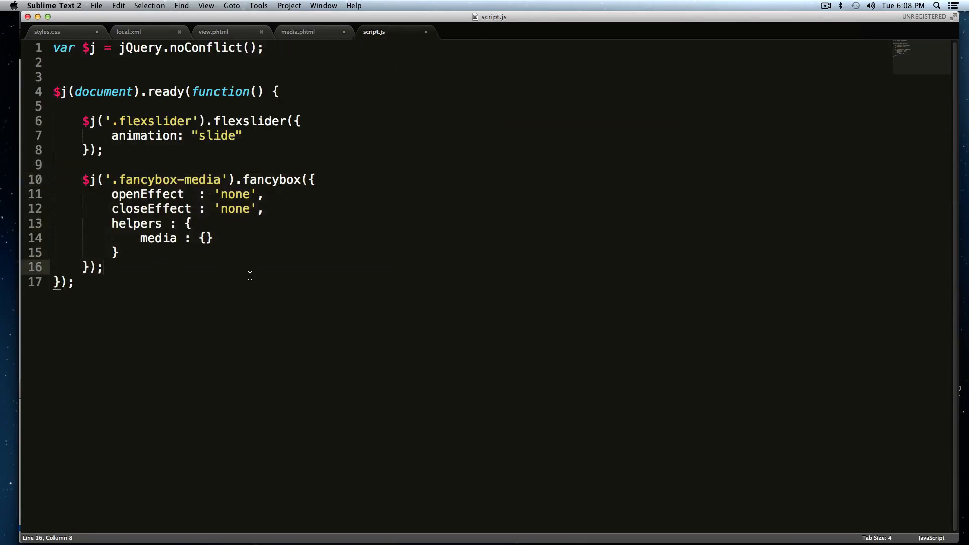
{"action": "type", "text": "$j"}
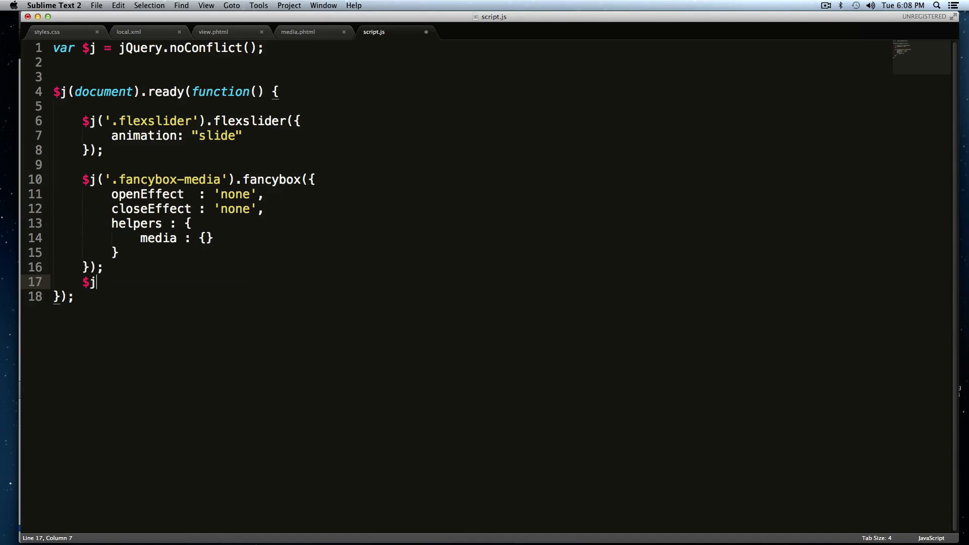
{"action": "type", "text": "()"}
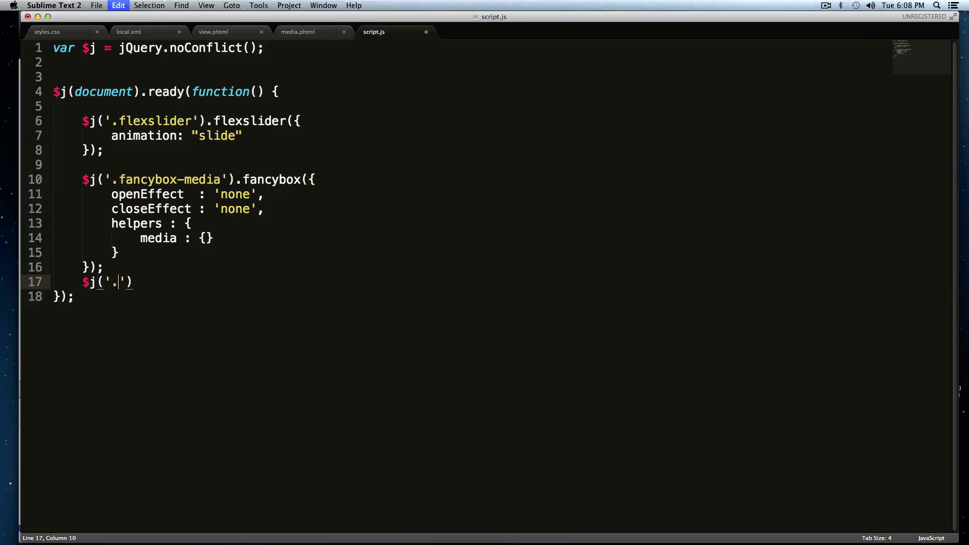
{"action": "type", "text": "product-image-zoom"}
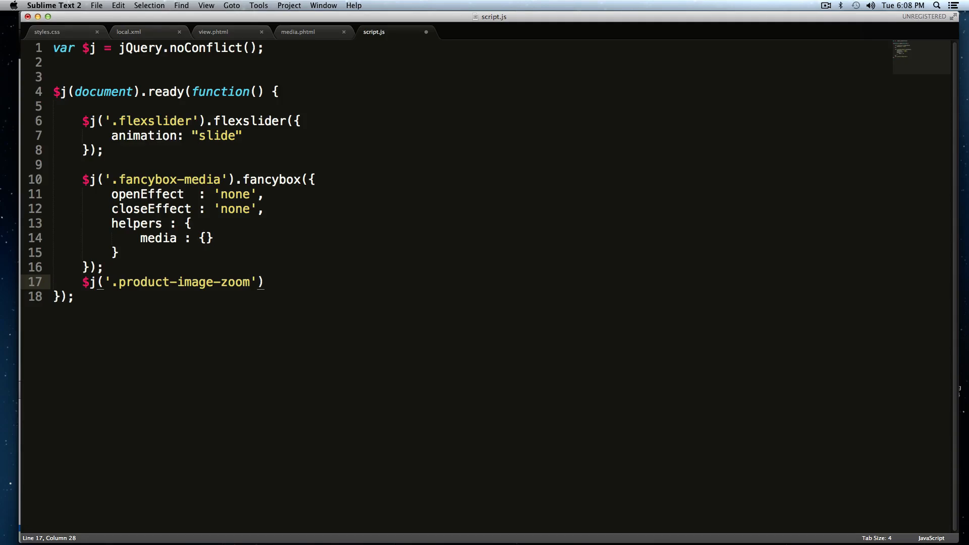
{"action": "type", "text": ".zoom()"}
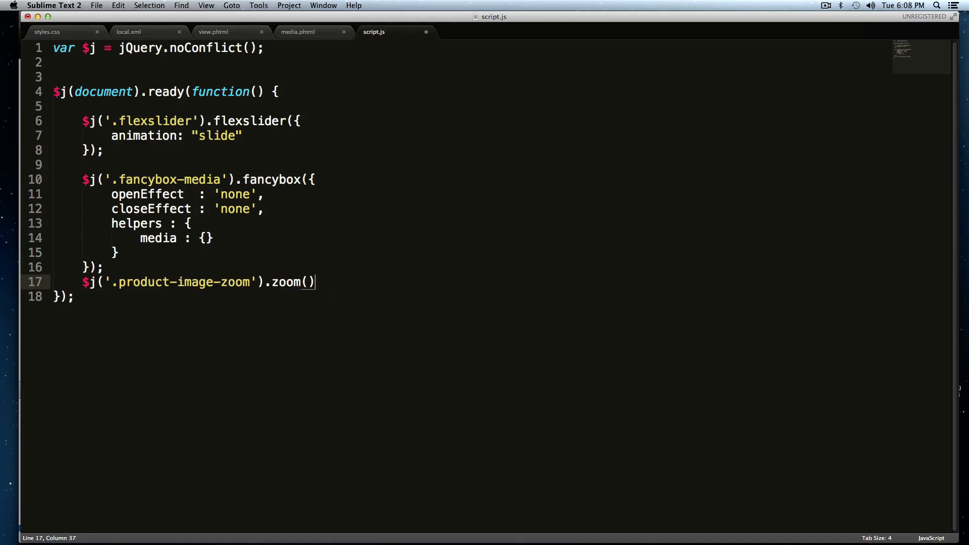
{"action": "type", "text": ";"}
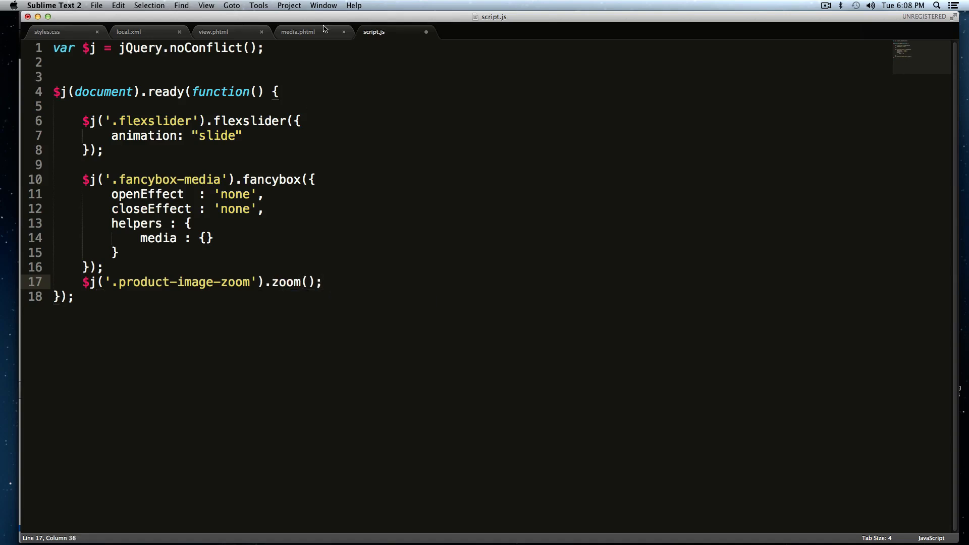
{"action": "key", "text": "cmd+tab"}
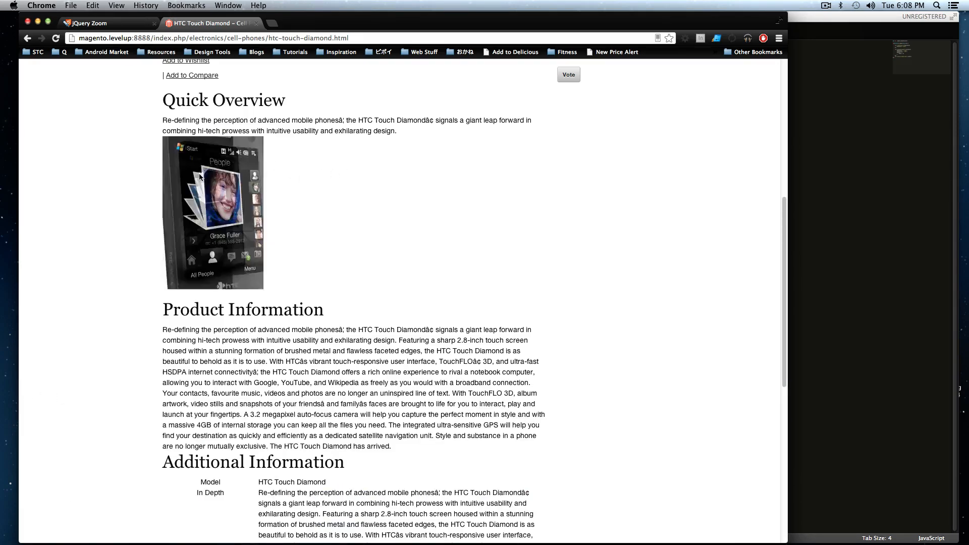
{"action": "mouse_move", "coordinate": [155, 200]}
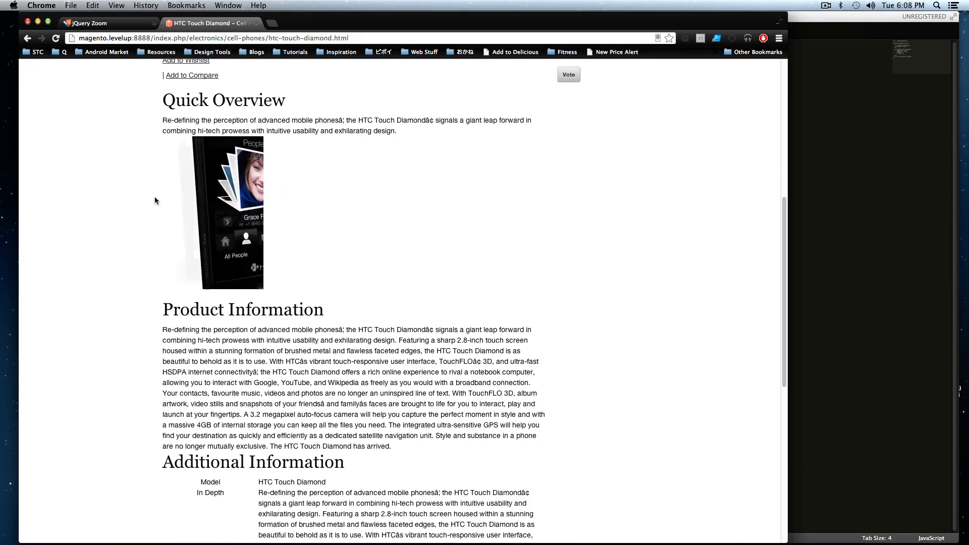
- Inspect the hovered product image, trial box-shadow 1px 1px 4px #999 on its container, then select the zoomIcon div
{"action": "right_click", "coordinate": [222, 216]}
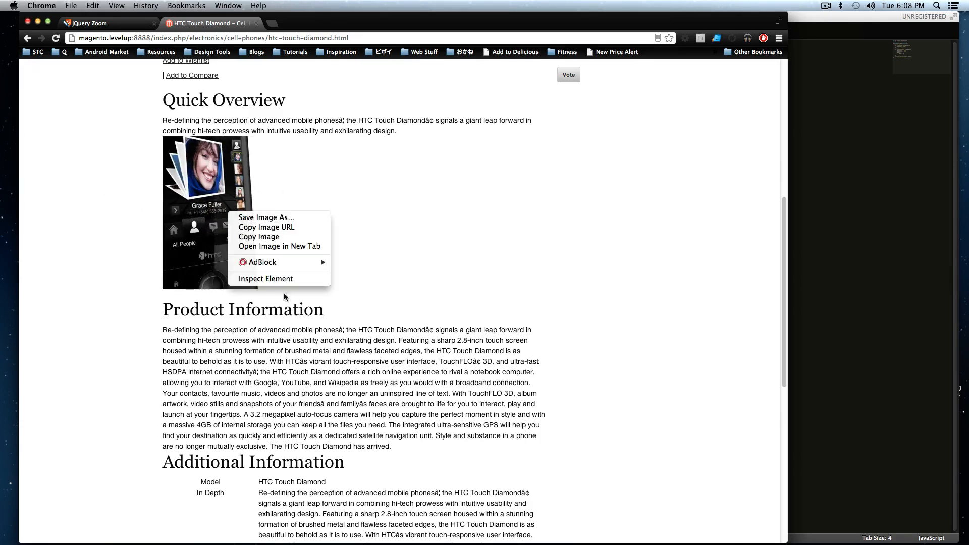
{"action": "left_click", "coordinate": [266, 279]}
{"action": "type", "text": "1px 1px 4px"}
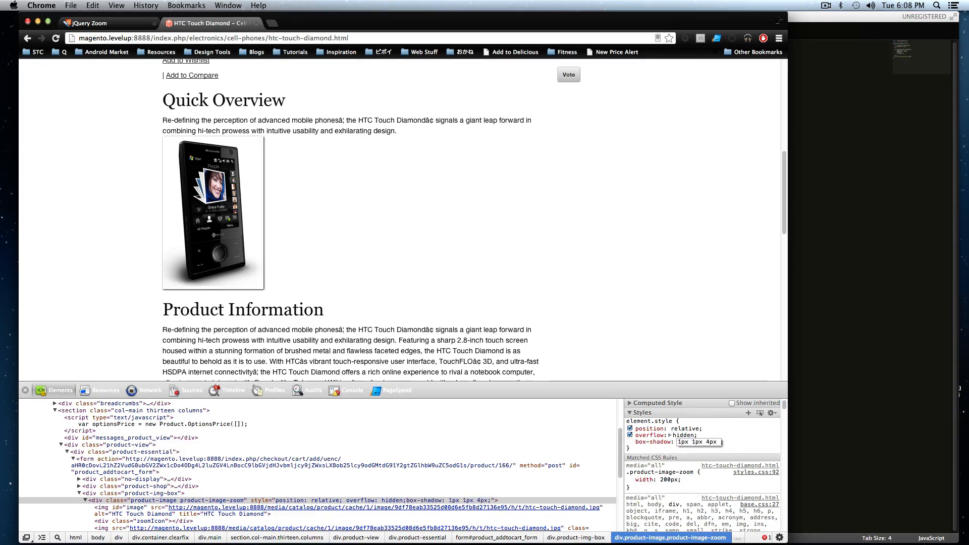
{"action": "type", "text": "#999"}
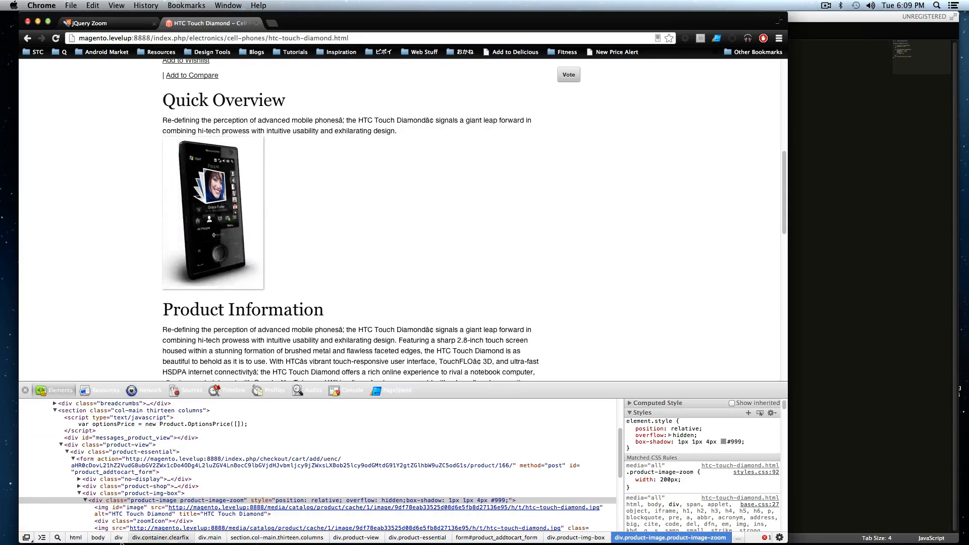
{"action": "left_click", "coordinate": [145, 521]}
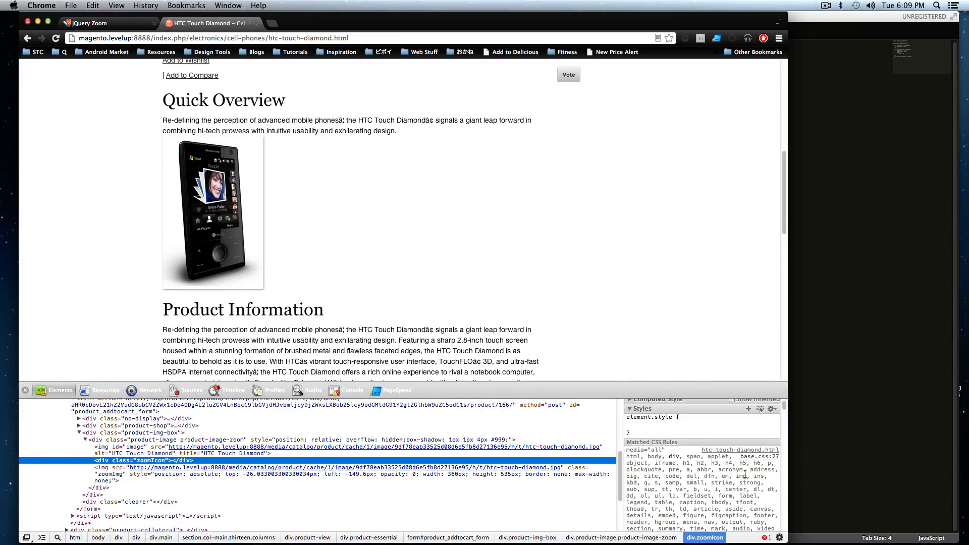
{"action": "mouse_move", "coordinate": [144, 460]}
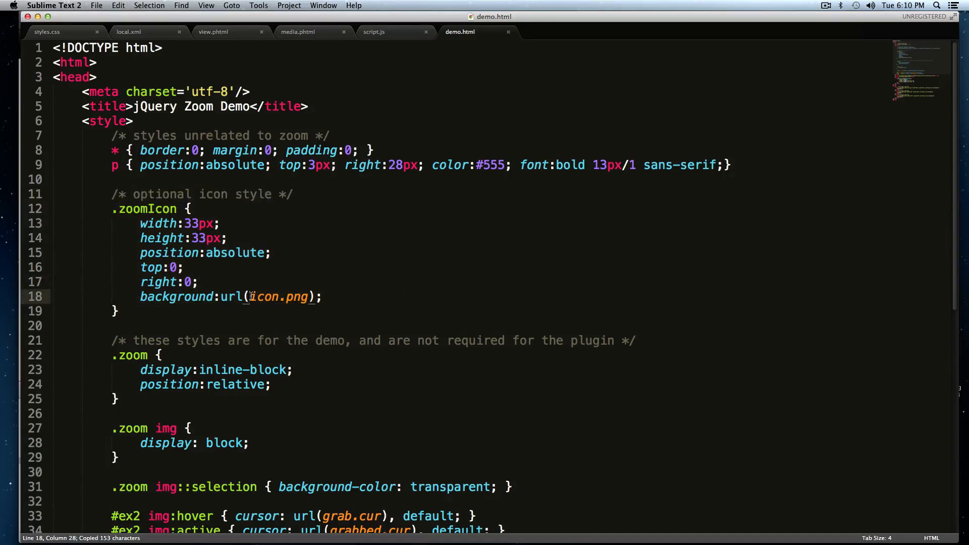
- Prefix the .zoomIcon icon.png background with ../images/ in demo.html and copy the optional icon style block
{"action": "type", "text": "../images"}
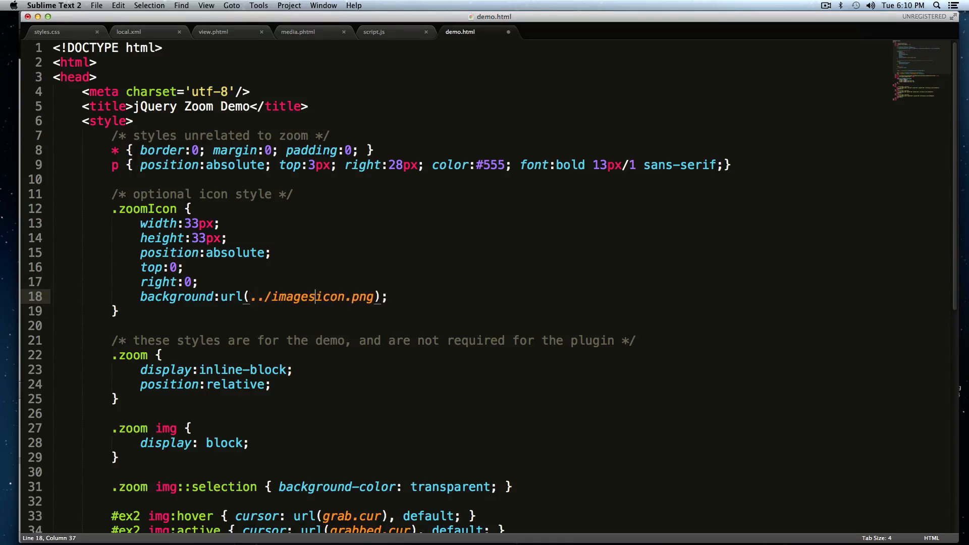
{"action": "key", "text": "cmd+tab"}
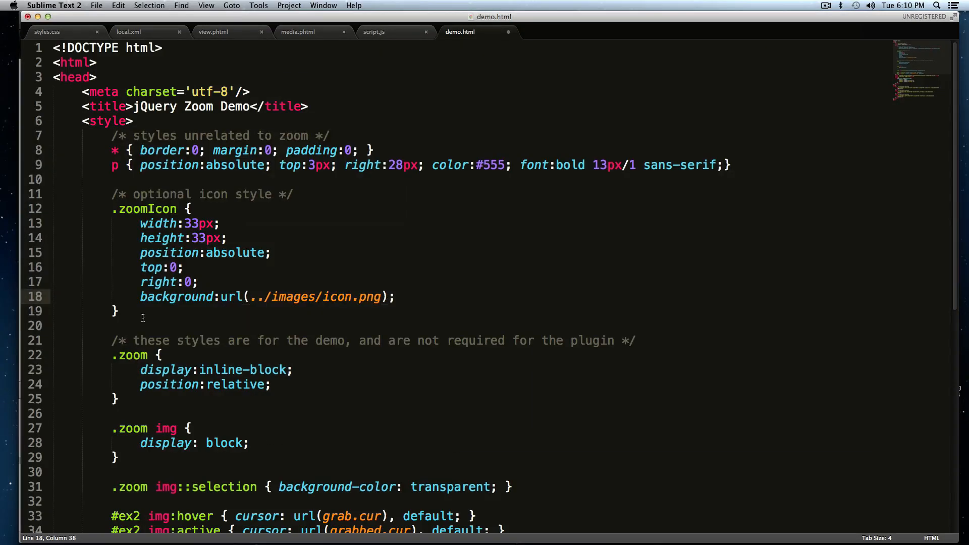
{"action": "left_click_drag", "start_coordinate": [112, 194], "coordinate": [118, 311]}
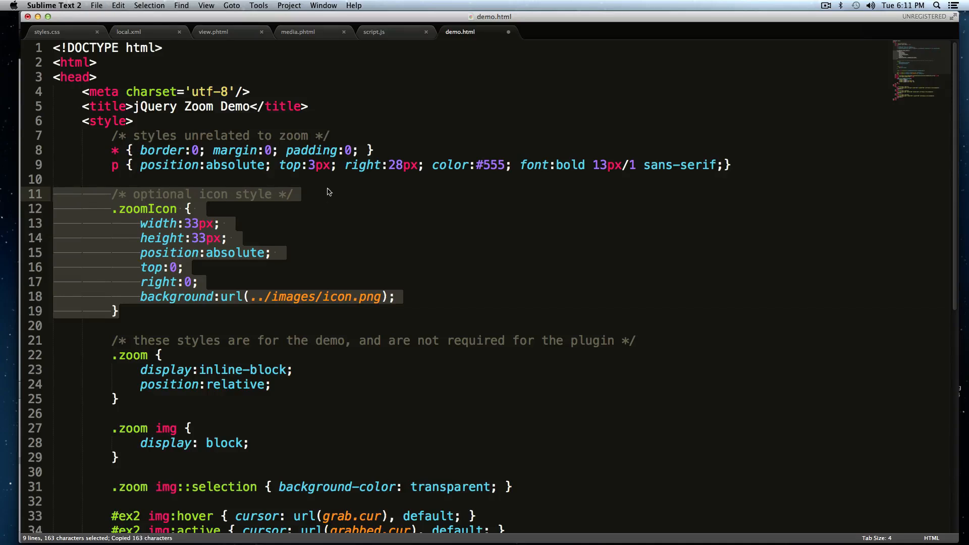
{"action": "left_click", "coordinate": [47, 32]}
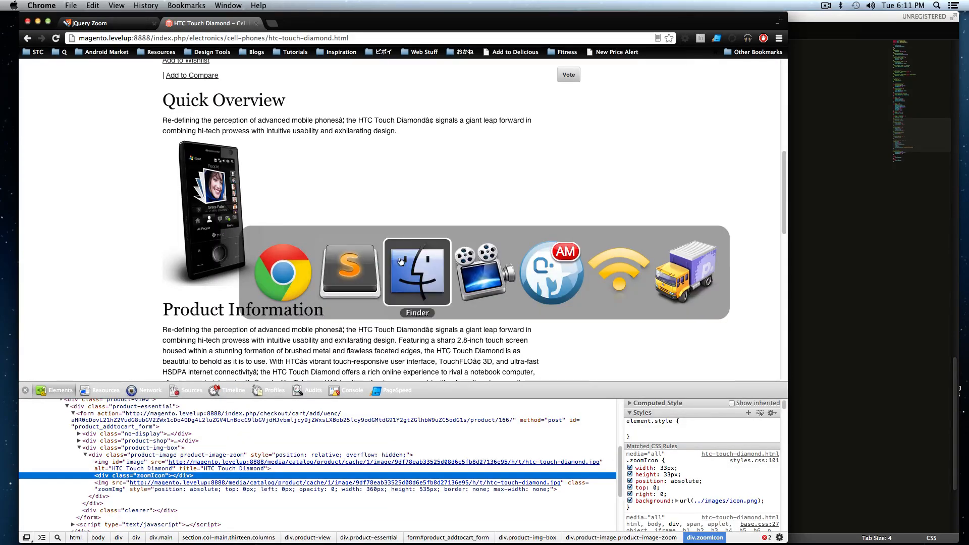
- Bring Finder forward and browse the levelup theme's skin css folder holding icon.png and styles.css
{"action": "left_click", "coordinate": [417, 272]}
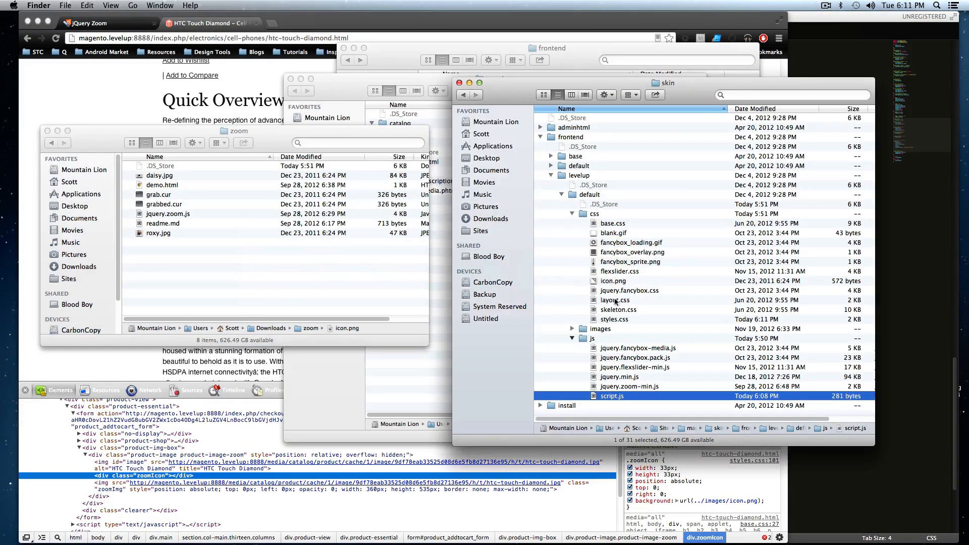
{"action": "left_click", "coordinate": [619, 271]}
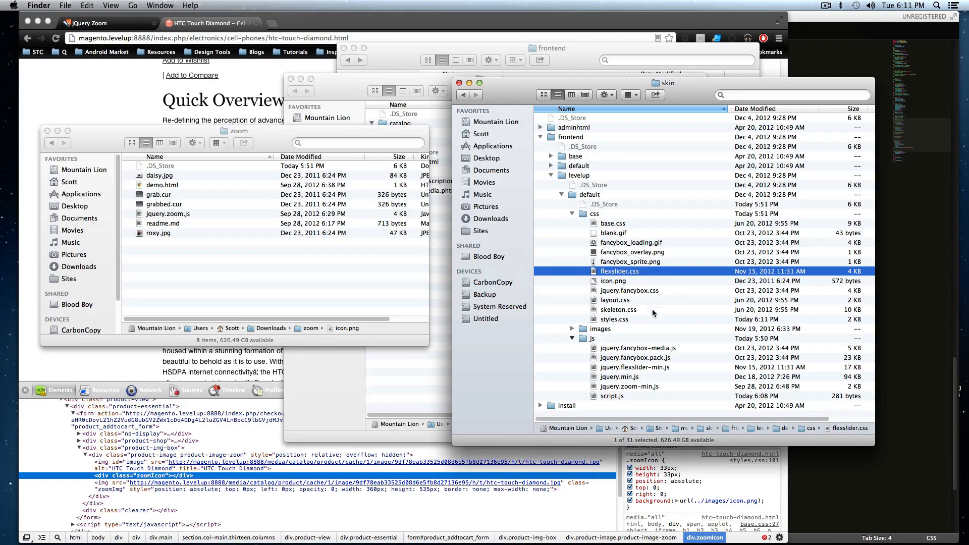